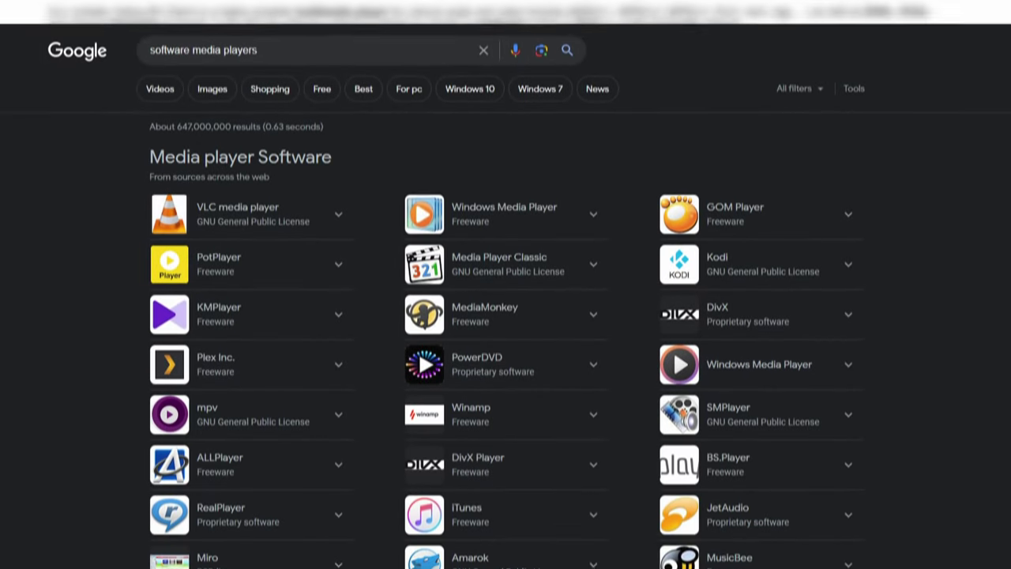
# Scroll the page, then finish the Google query 'VLC media player how to change audio track'.
pyautogui.scroll(-3)
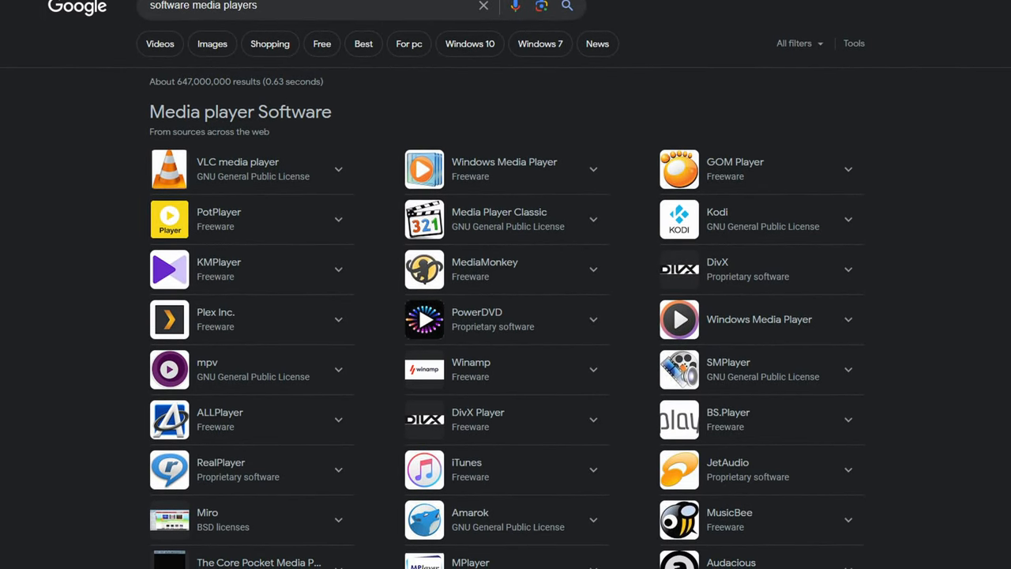
pyautogui.scroll(-3)
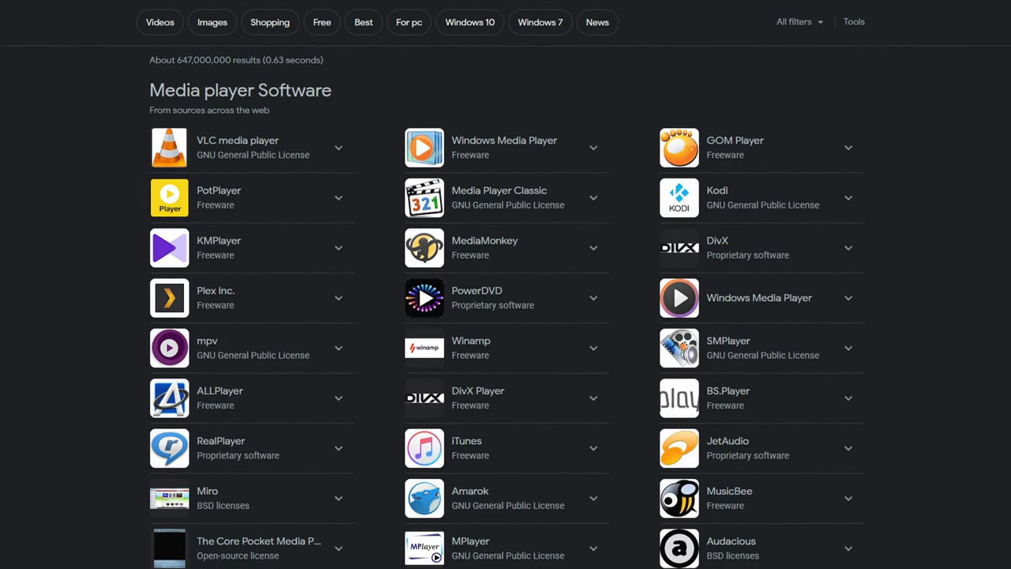
pyautogui.scroll(-3)
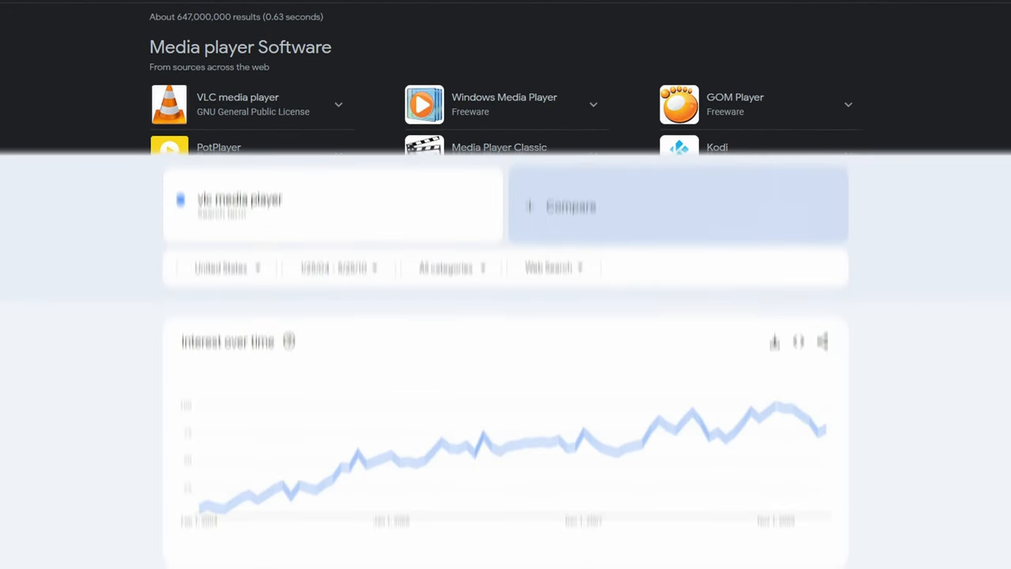
pyautogui.scroll(-3)
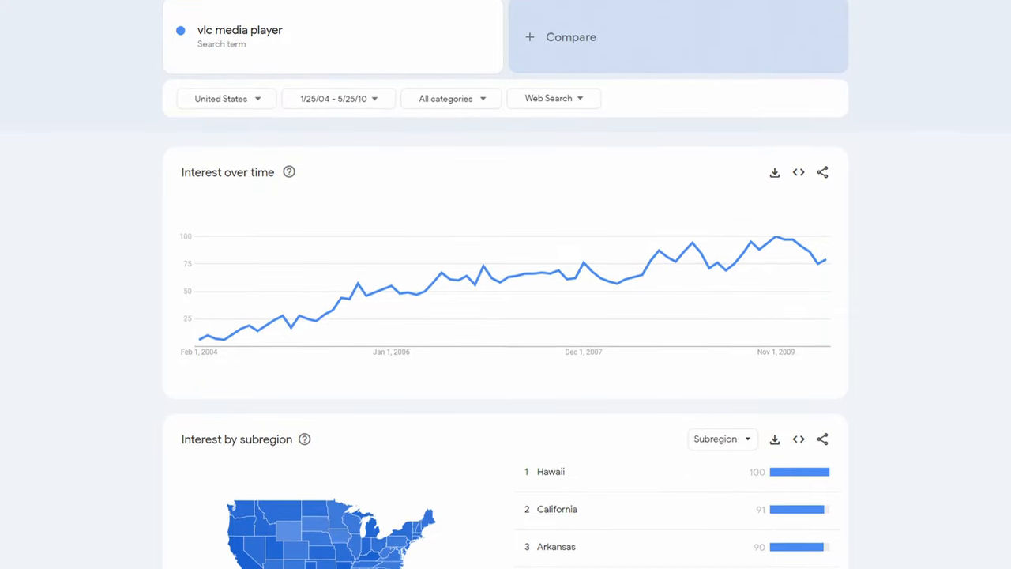
pyautogui.scroll(-3)
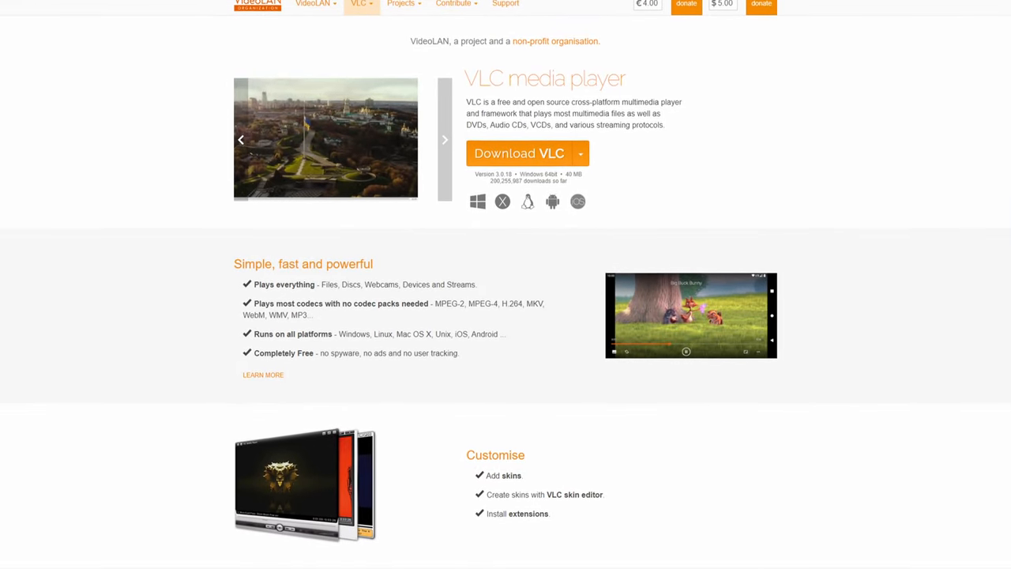
pyautogui.scroll(-3)
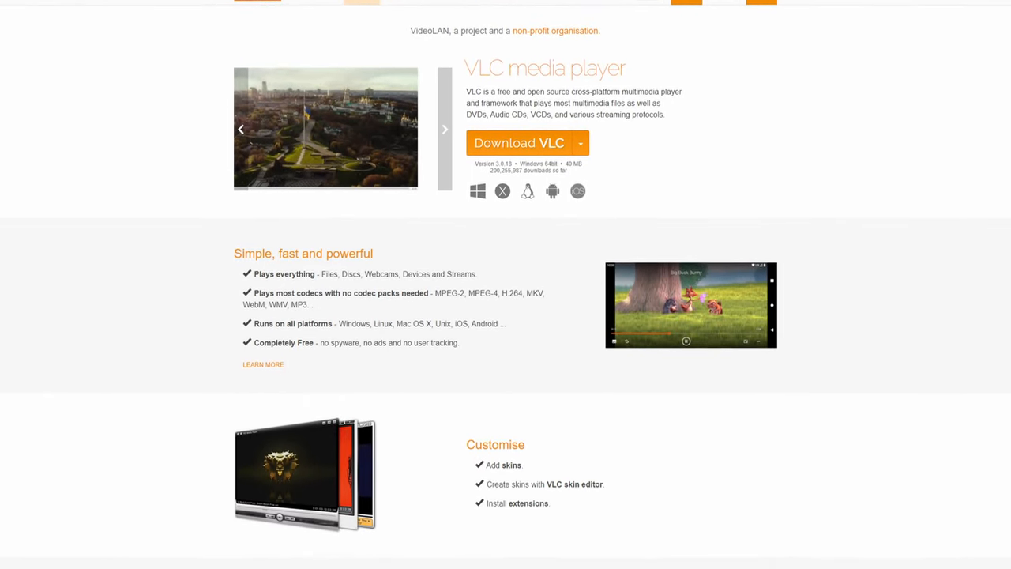
pyautogui.scroll(-3)
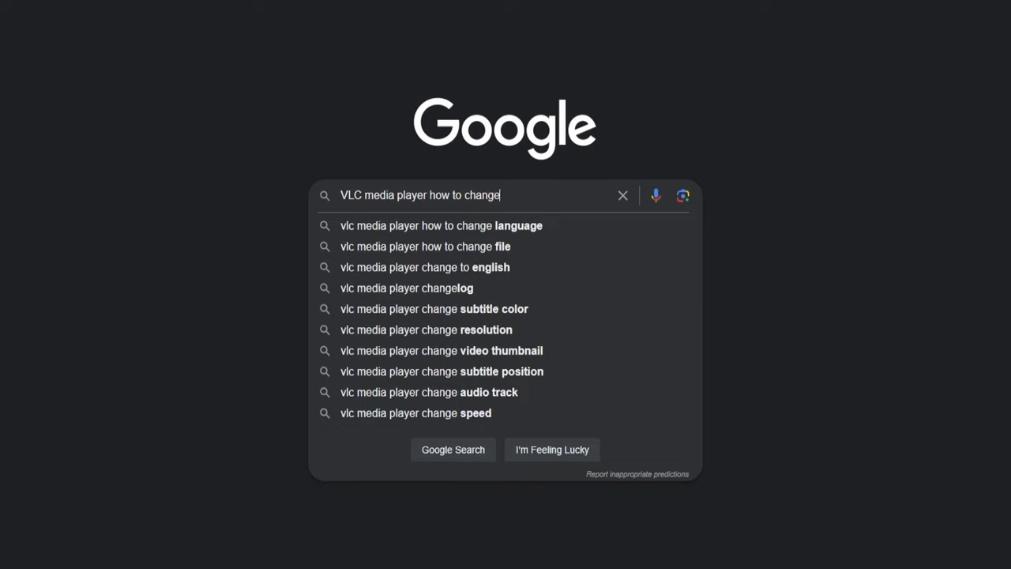
pyautogui.write('audio track')
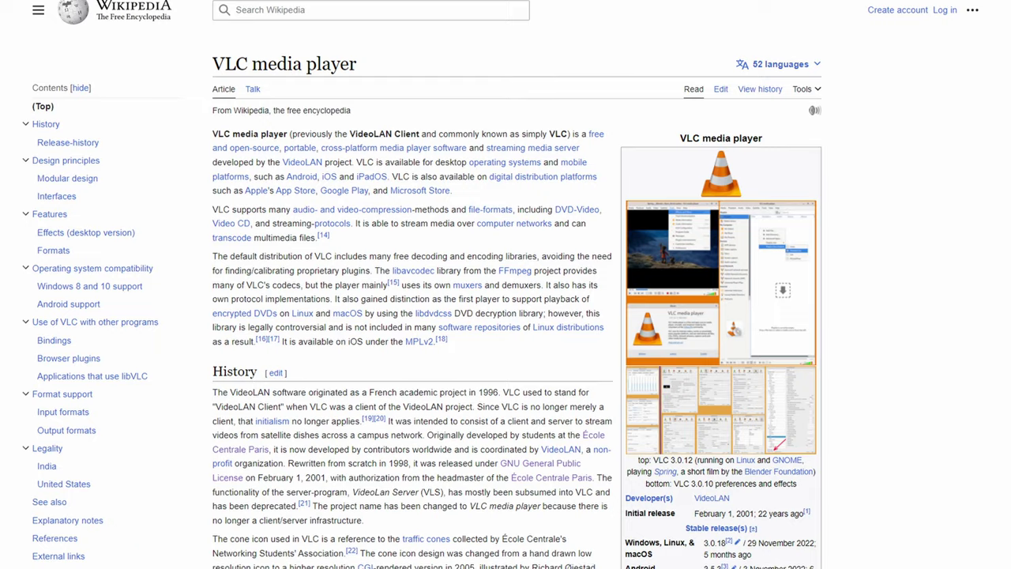
pyautogui.scroll(-3)
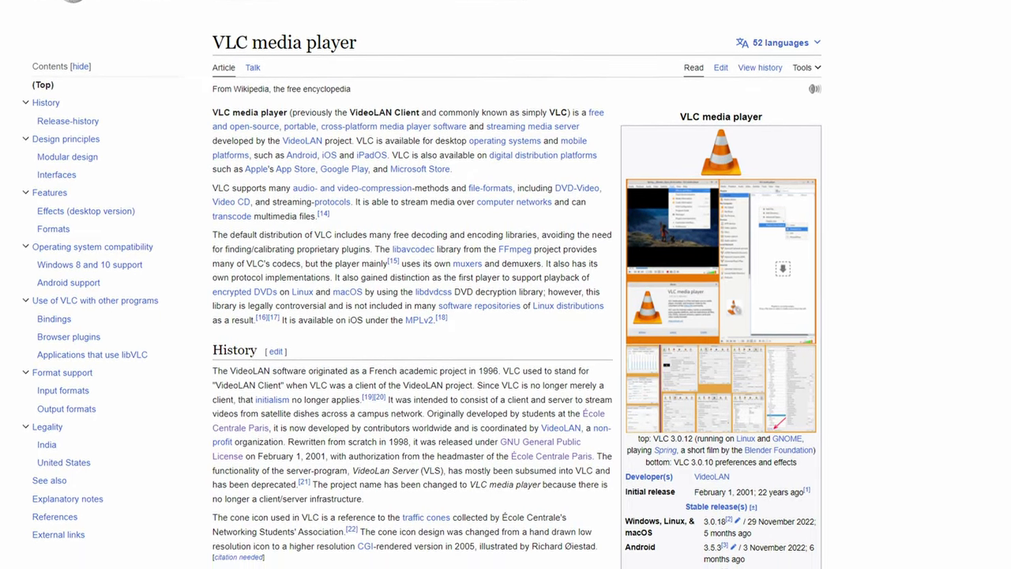
pyautogui.scroll(-3)
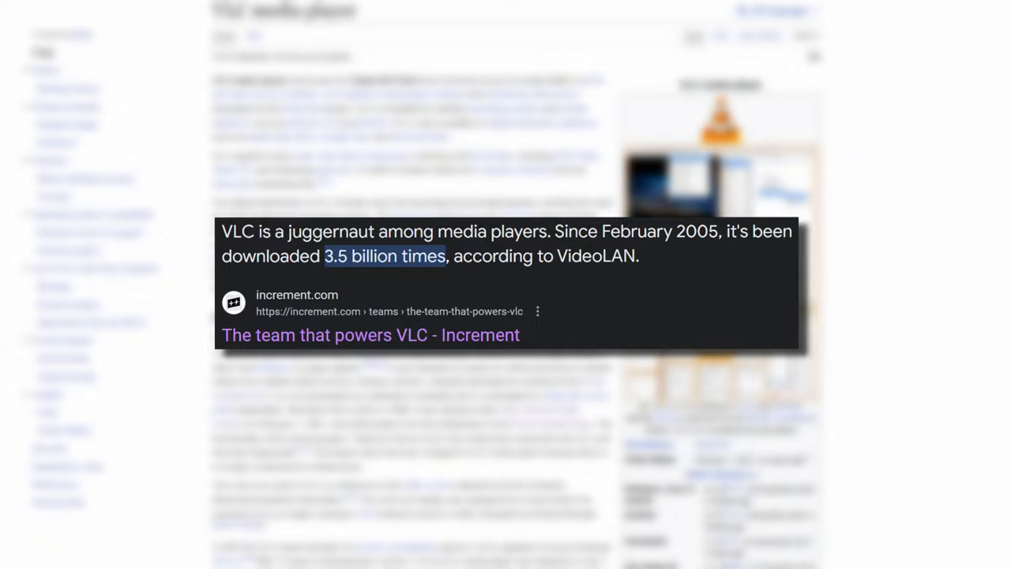
pyautogui.scroll(-3)
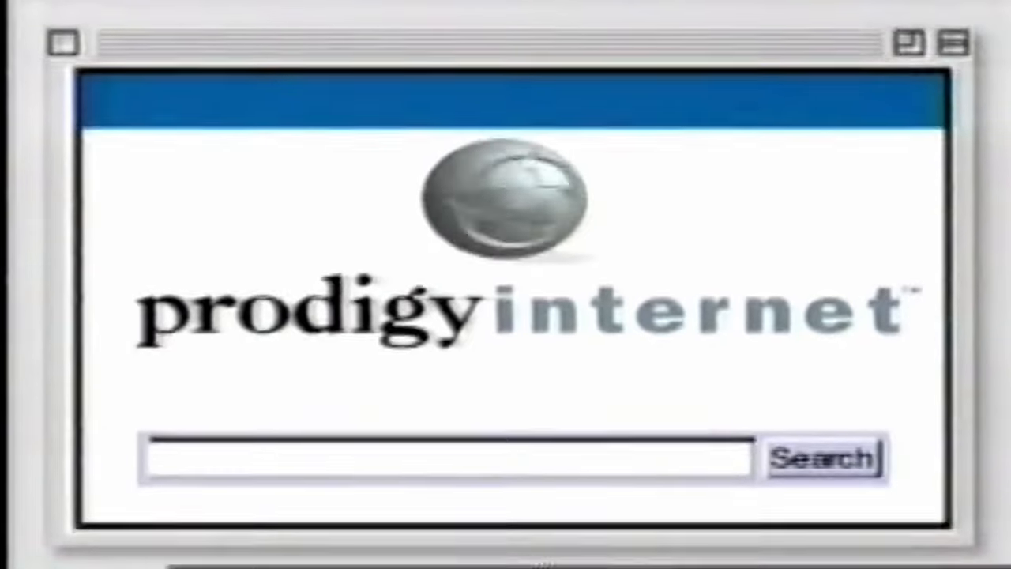
# Search Prodigy Internet for 'stock trade'.
pyautogui.write('stock trades')
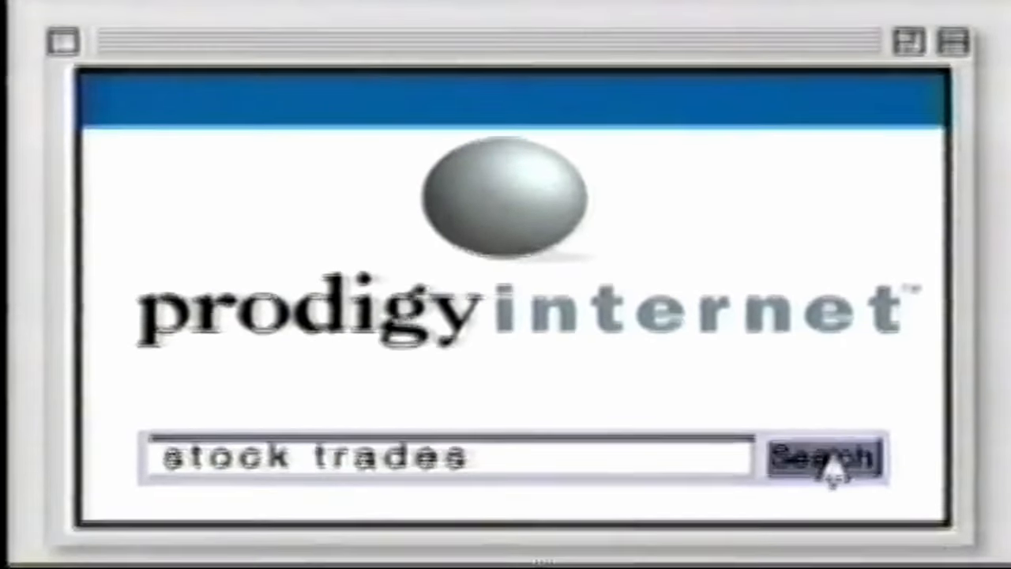
pyautogui.click(823, 460)
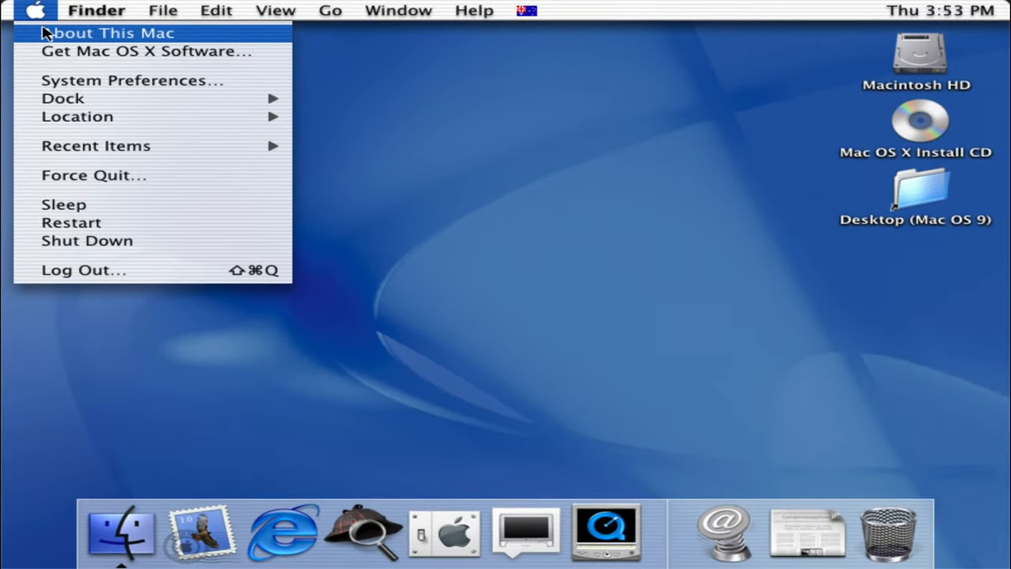
# Open About This Mac from the Apple menu to view Mac OS X 10.0.3 details.
pyautogui.click(110, 33)
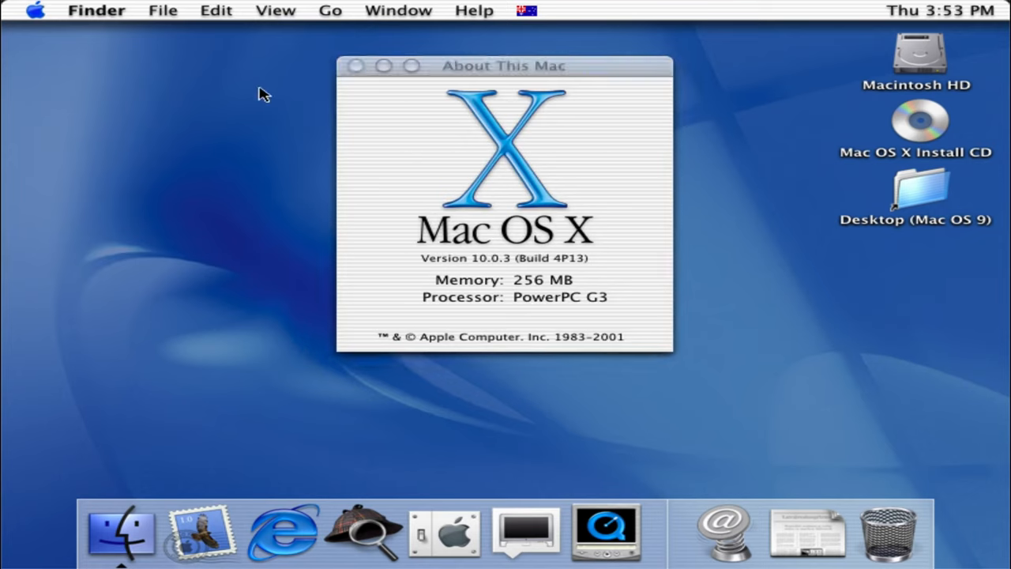
pyautogui.moveTo(732, 218)
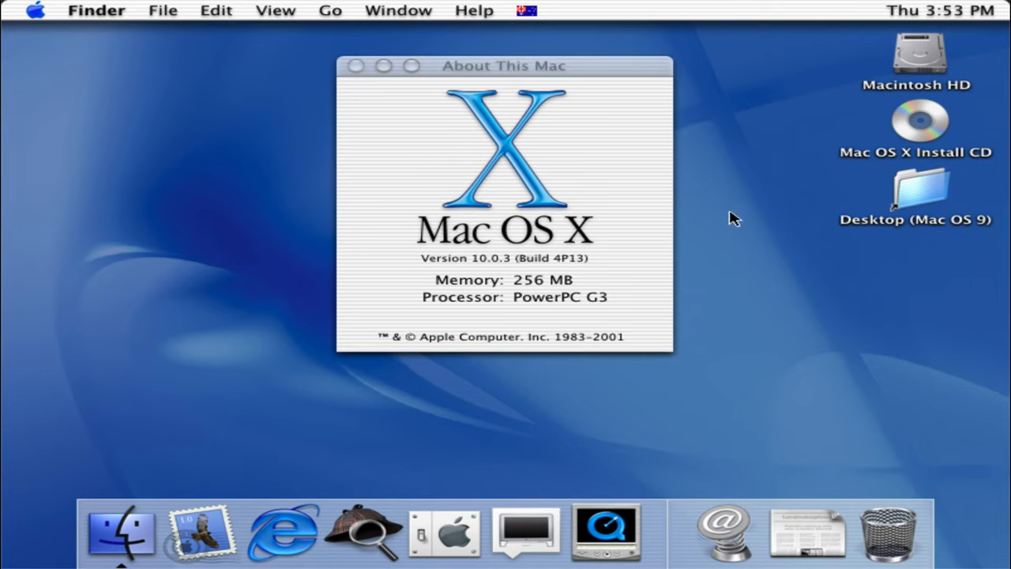
pyautogui.moveTo(918, 60)
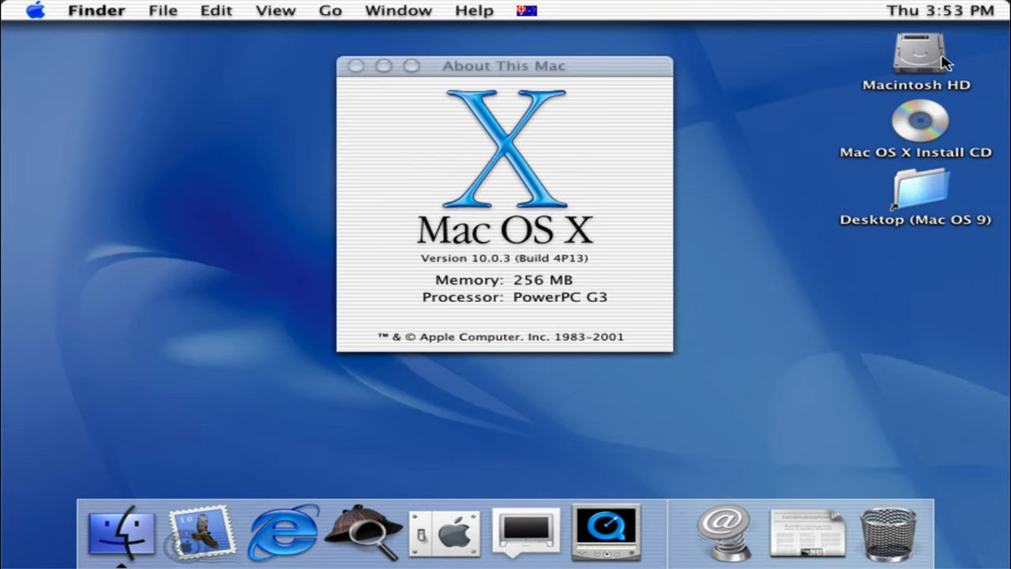
pyautogui.moveTo(549, 88)
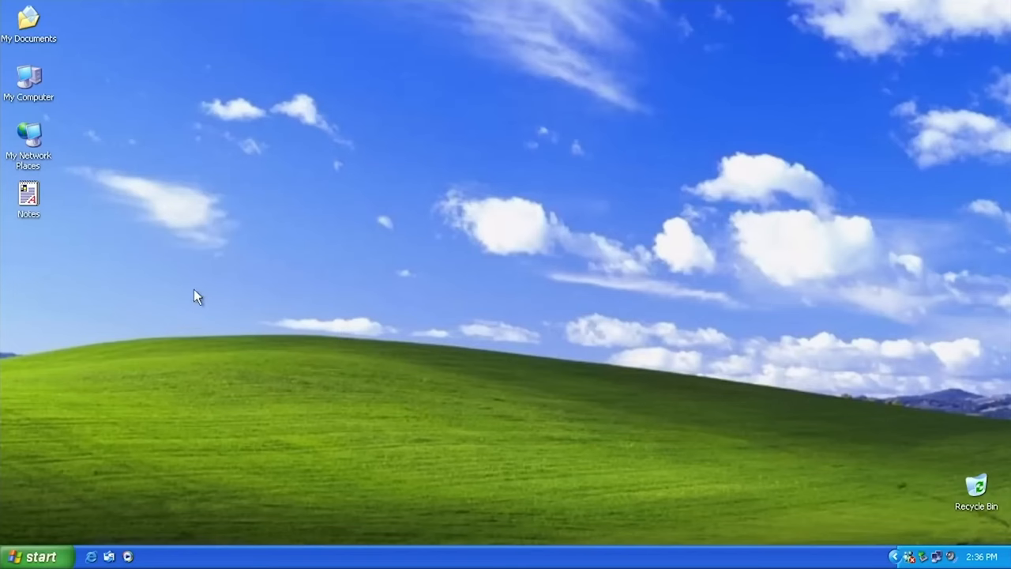
pyautogui.moveTo(217, 230)
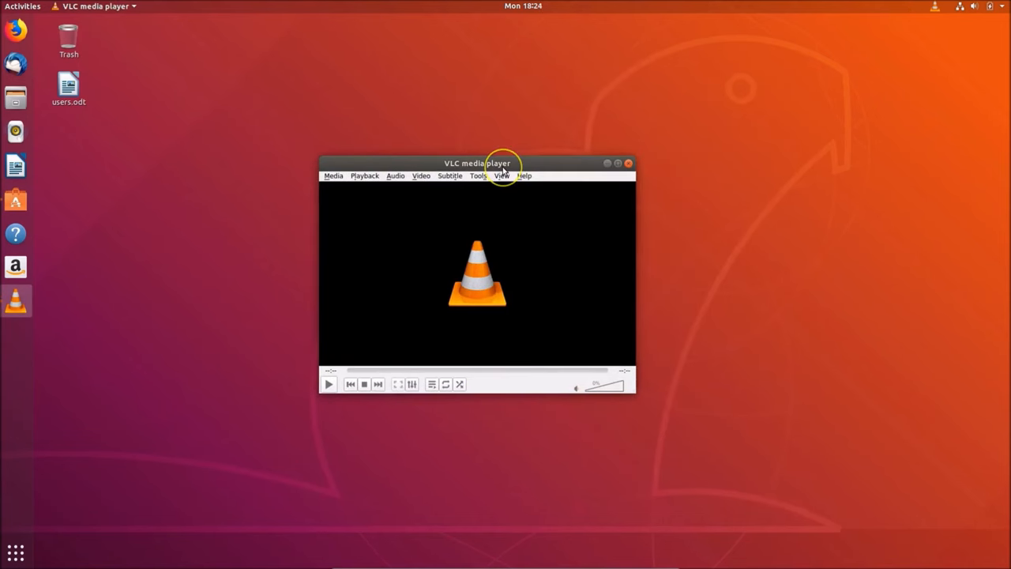
pyautogui.moveTo(501, 176)
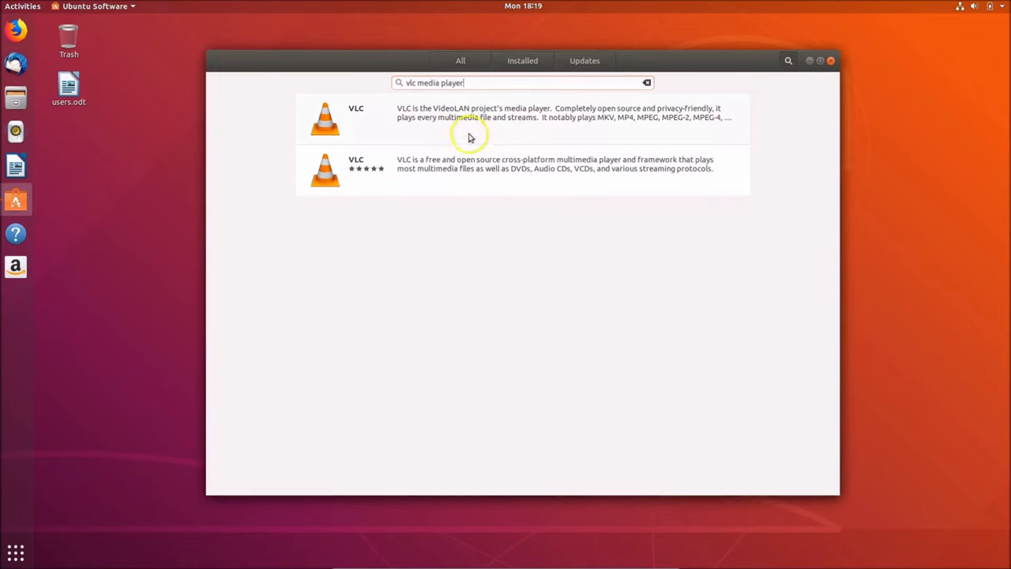
pyautogui.moveTo(363, 150)
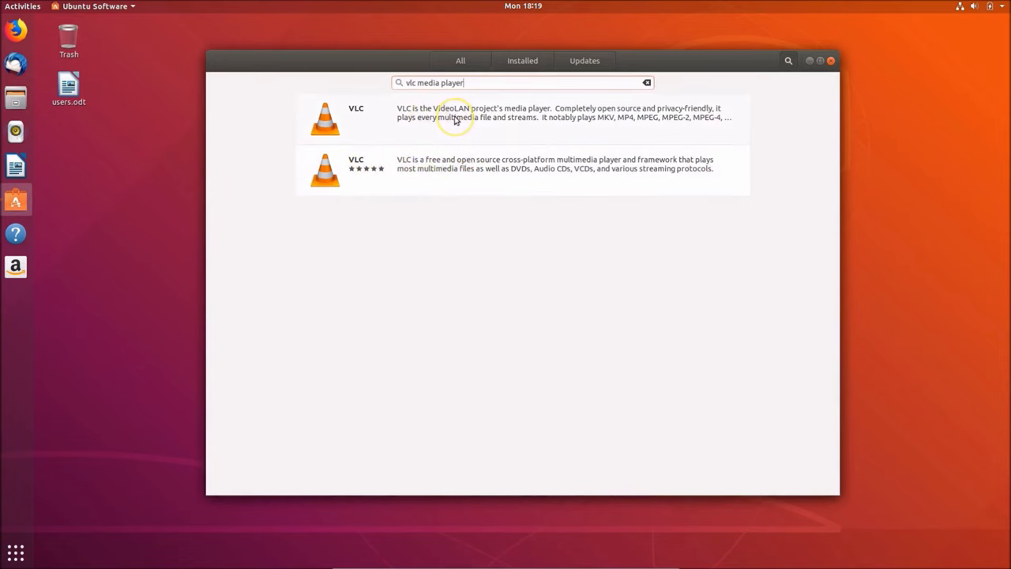
# View the first VLC listing's details, go back, then open the second VLC listing (3.0.2).
pyautogui.click(457, 118)
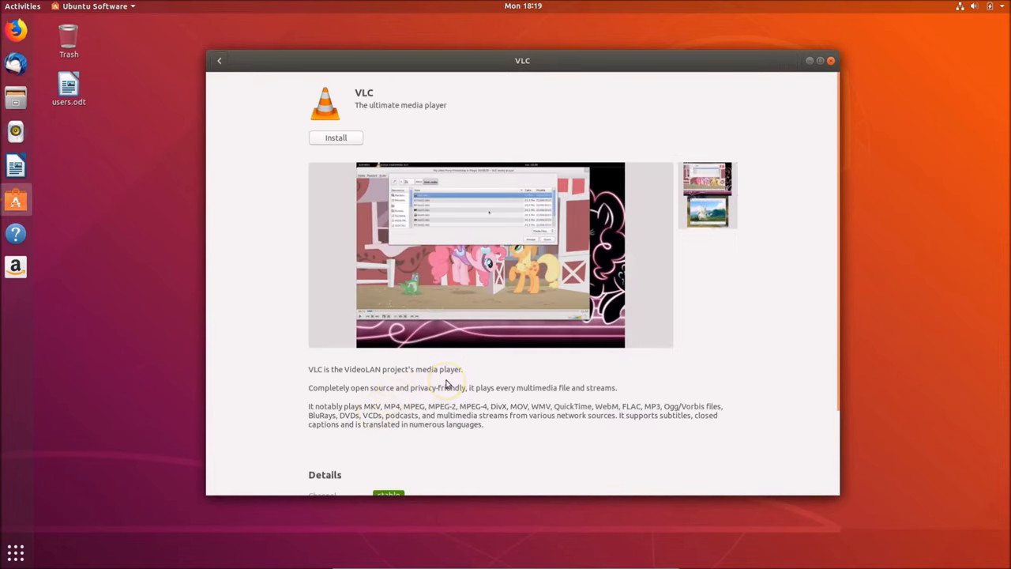
pyautogui.scroll(-3)
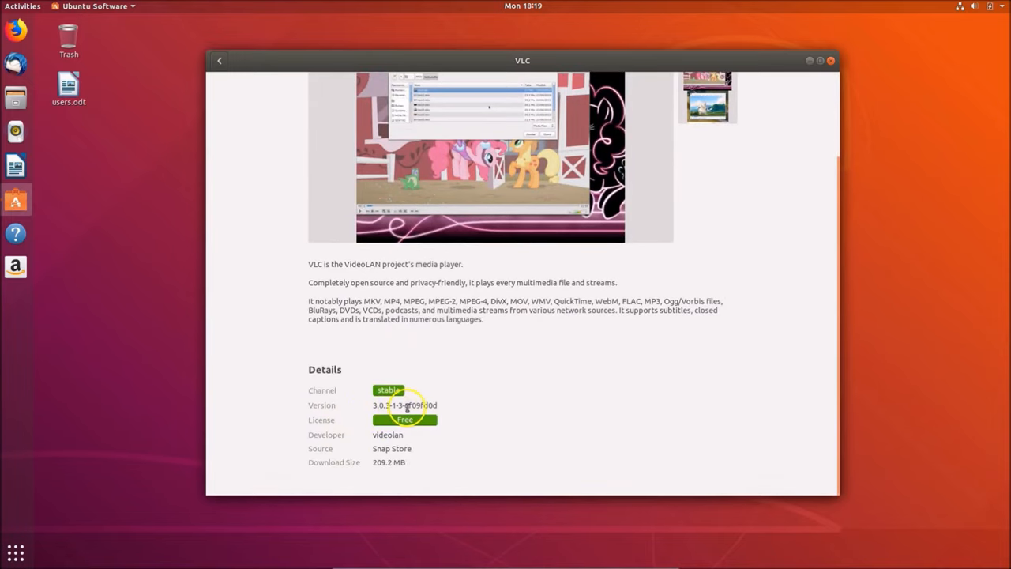
pyautogui.moveTo(222, 61)
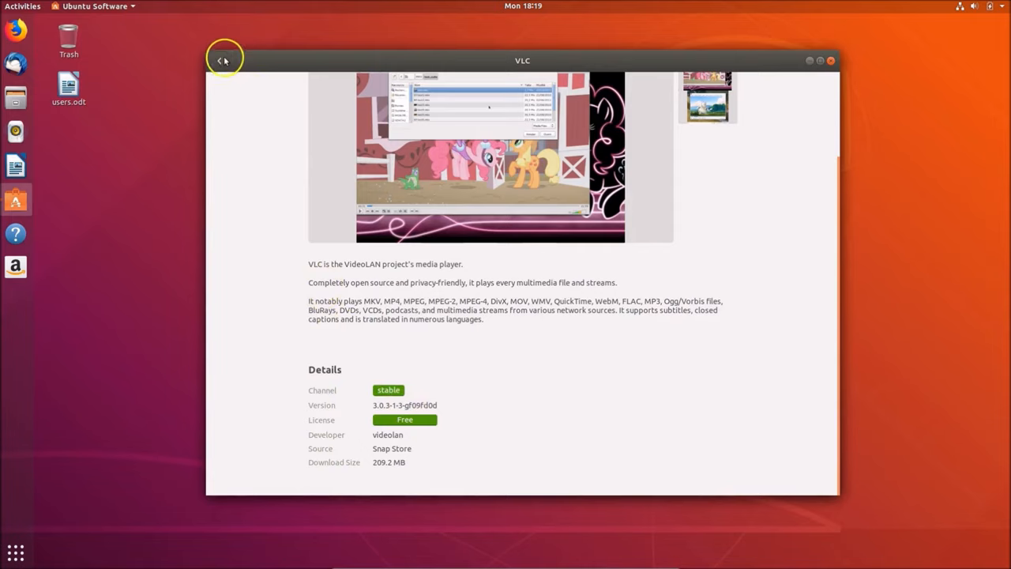
pyautogui.click(223, 60)
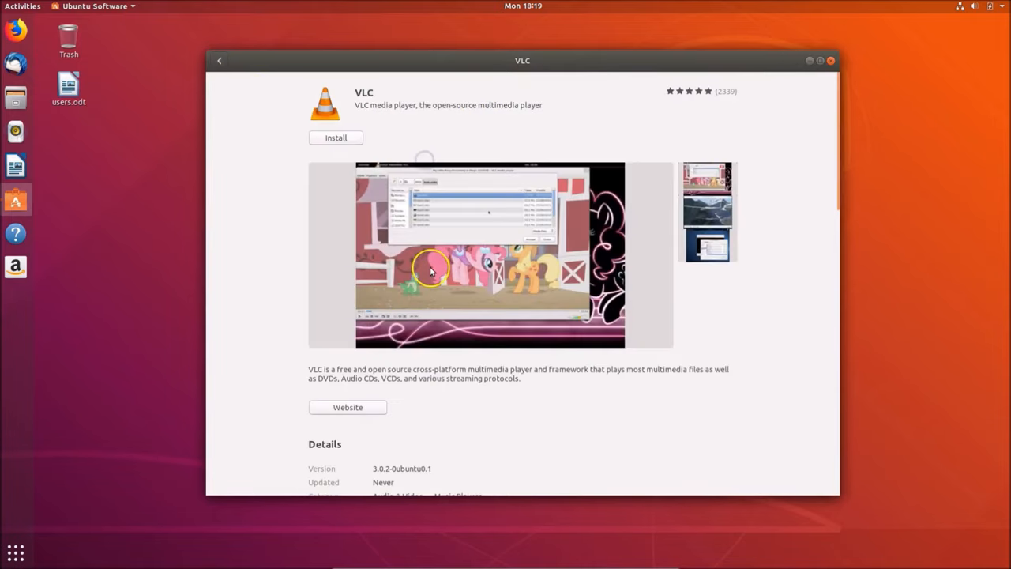
pyautogui.click(347, 407)
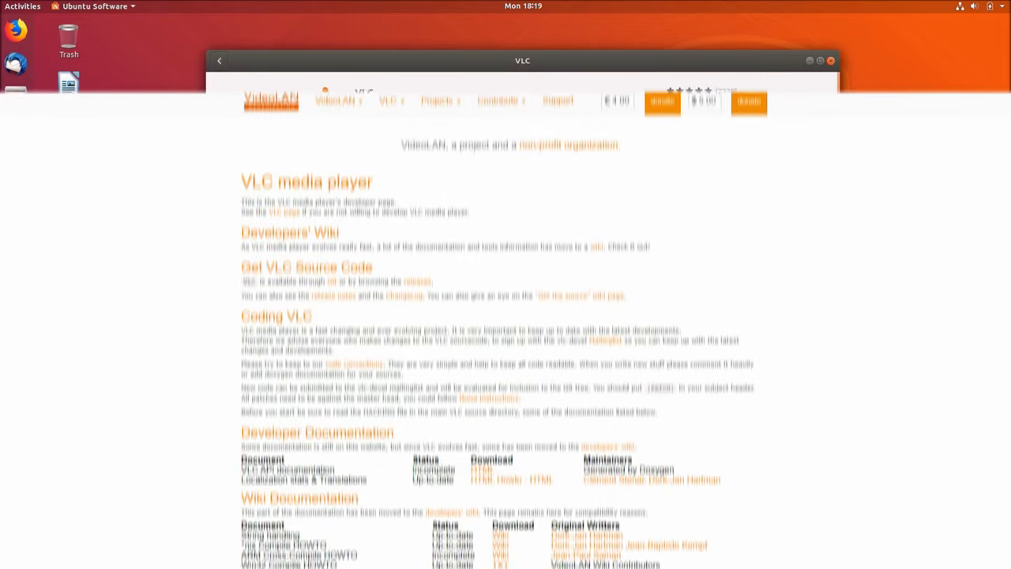
# Scroll through the VideoLAN VLC developer page.
pyautogui.scroll(-3)
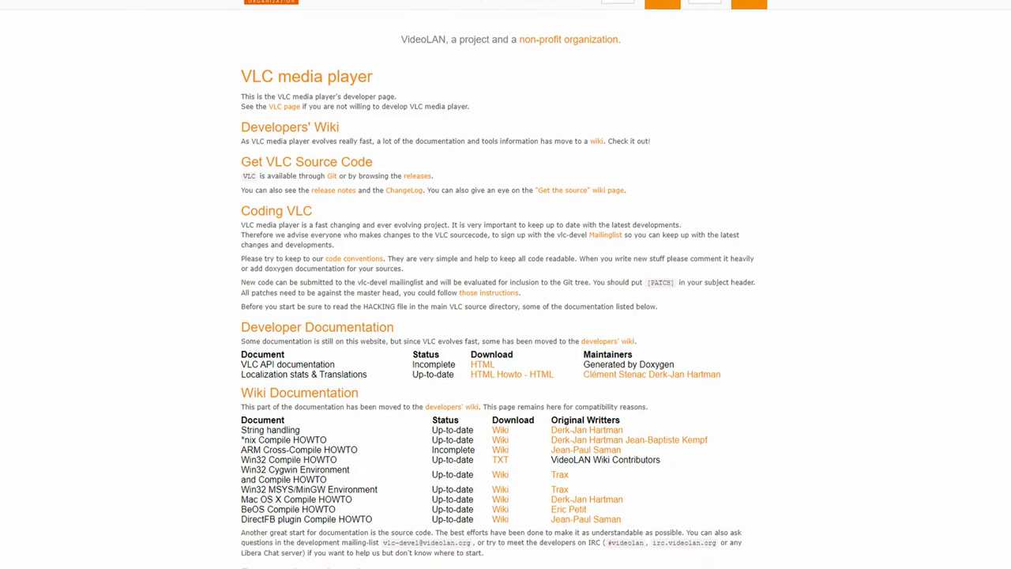
pyautogui.scroll(-3)
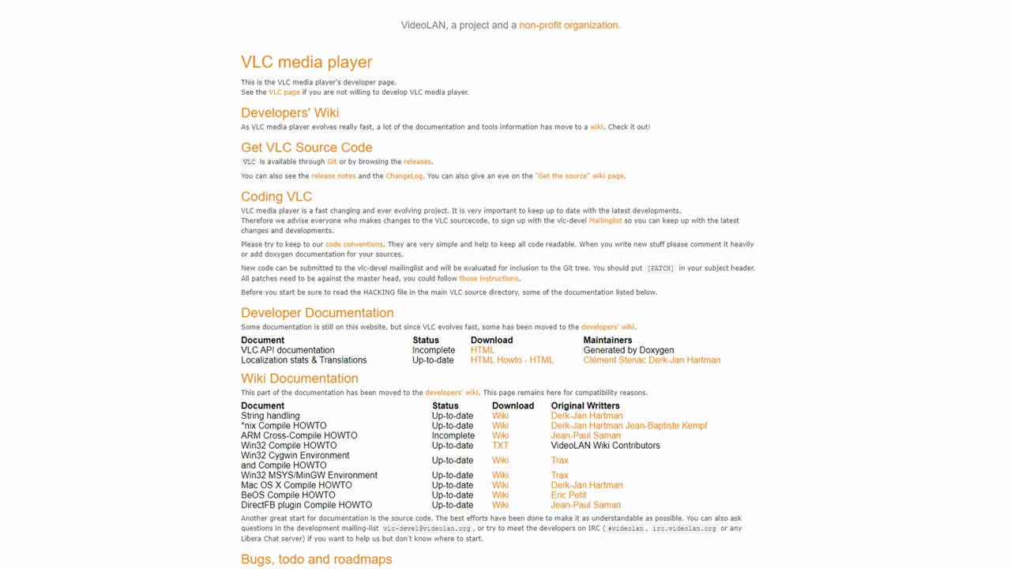
pyautogui.scroll(-3)
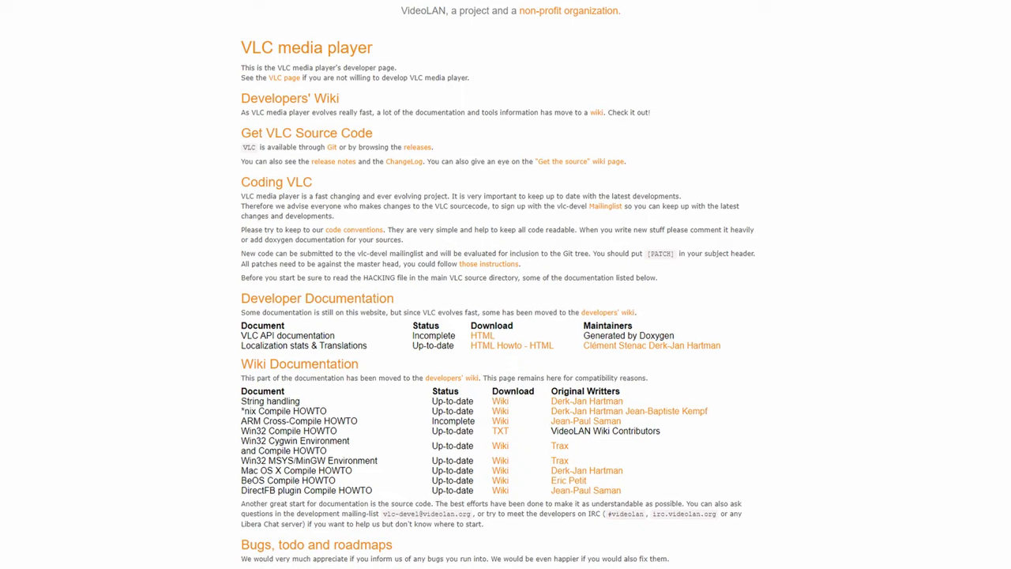
pyautogui.scroll(-3)
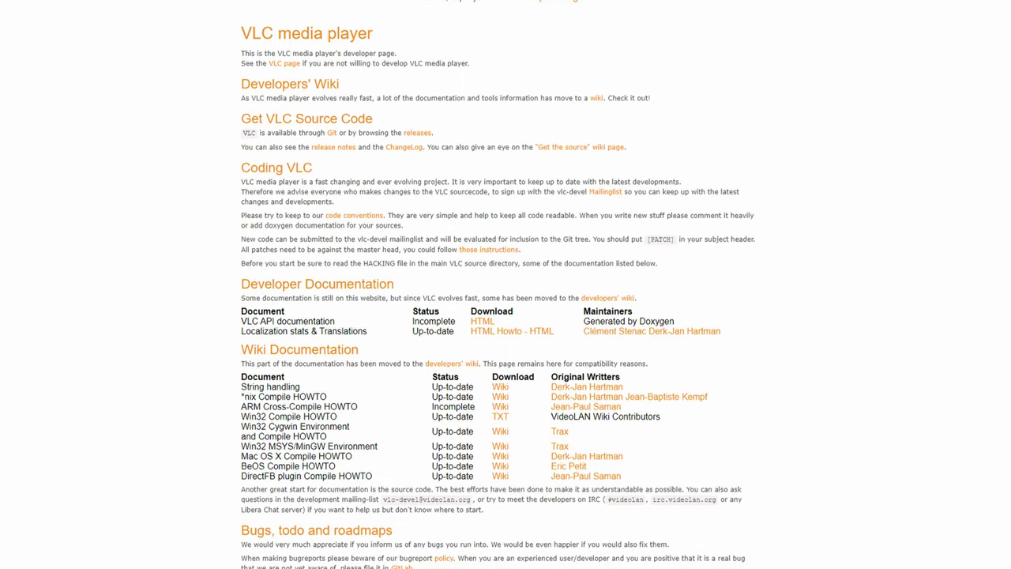
pyautogui.scroll(3)
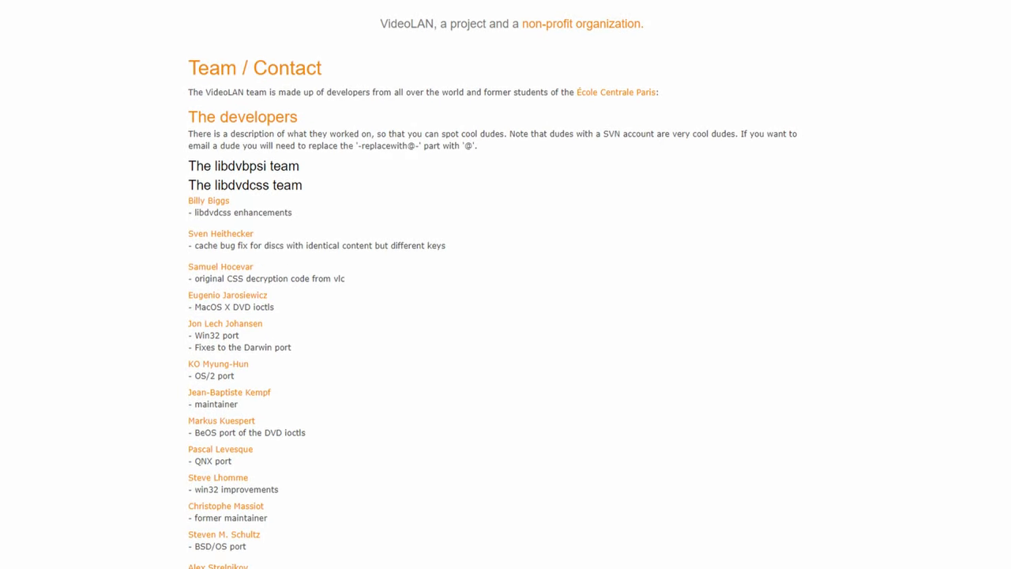
# Scroll through the developer list on the Team / Contact page.
pyautogui.scroll(-3)
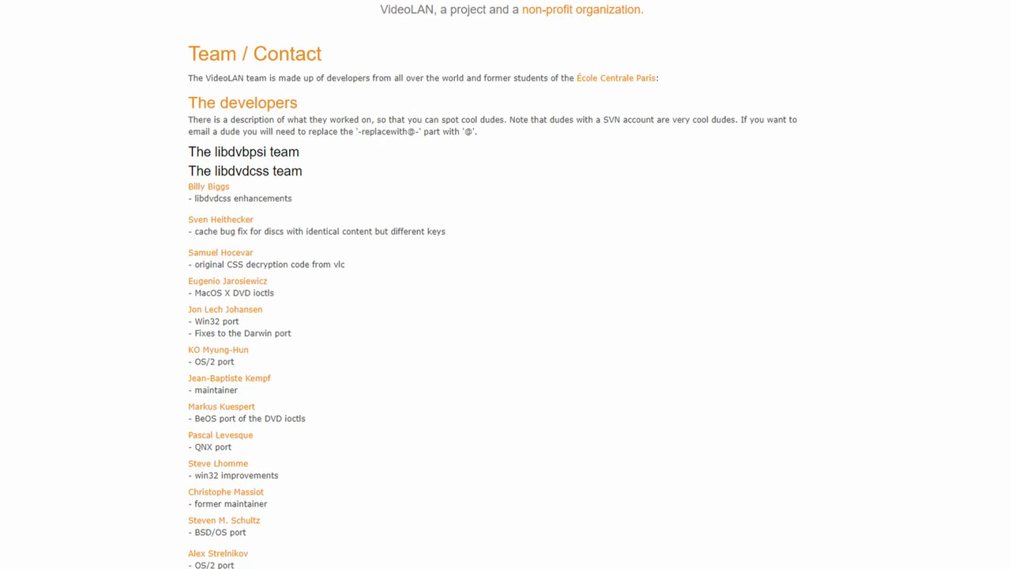
pyautogui.scroll(-3)
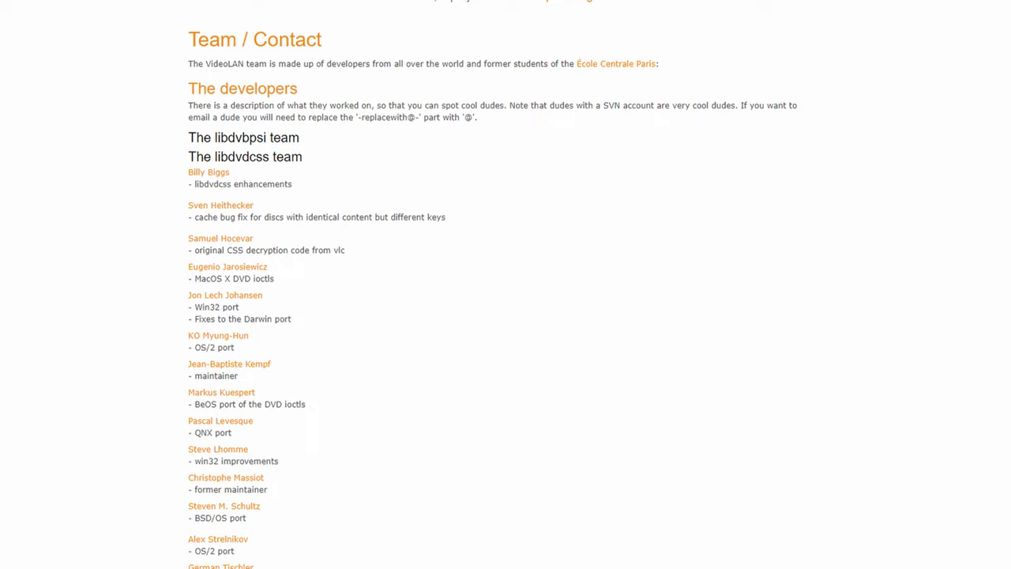
pyautogui.scroll(-3)
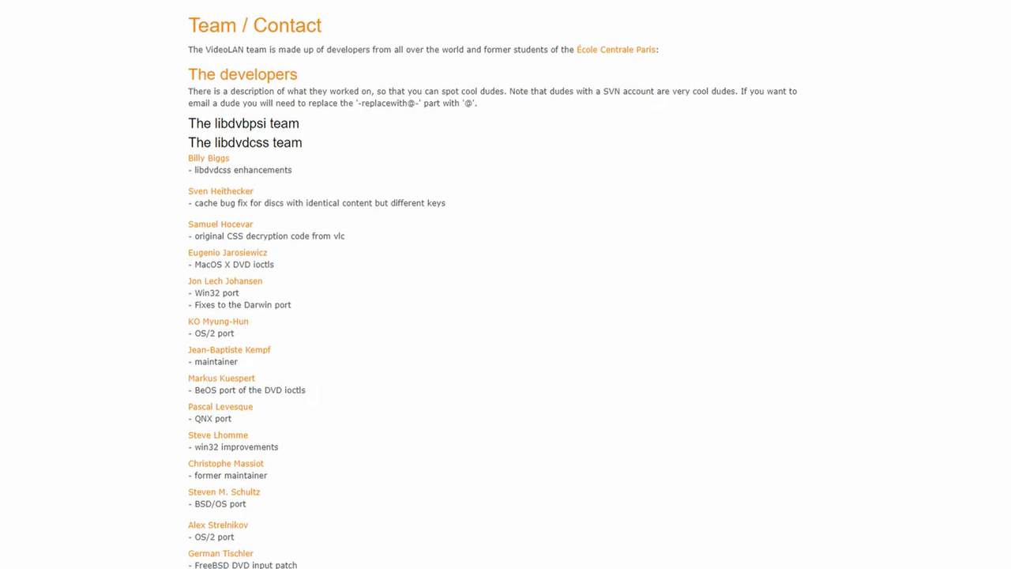
pyautogui.scroll(-3)
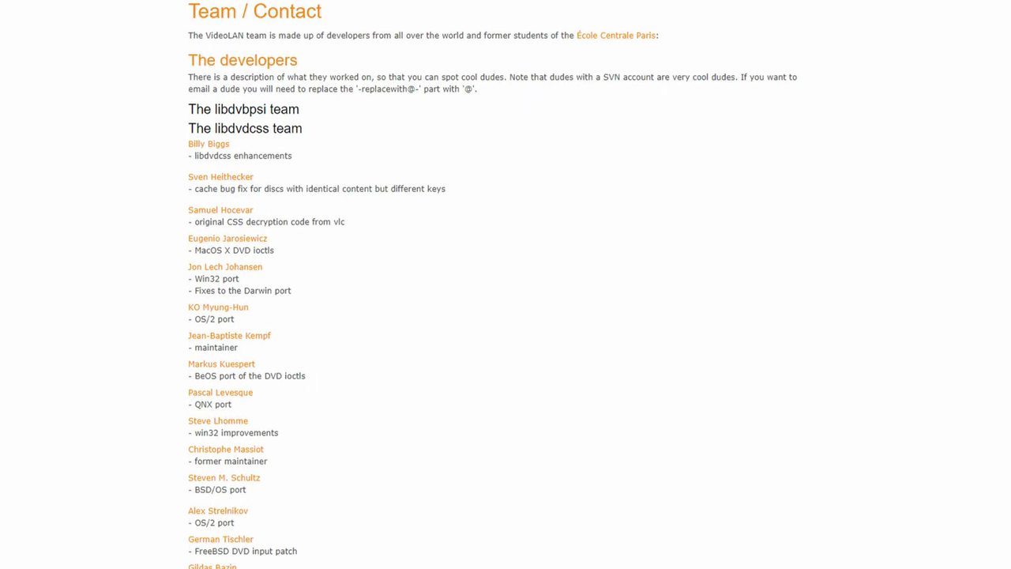
pyautogui.scroll(-3)
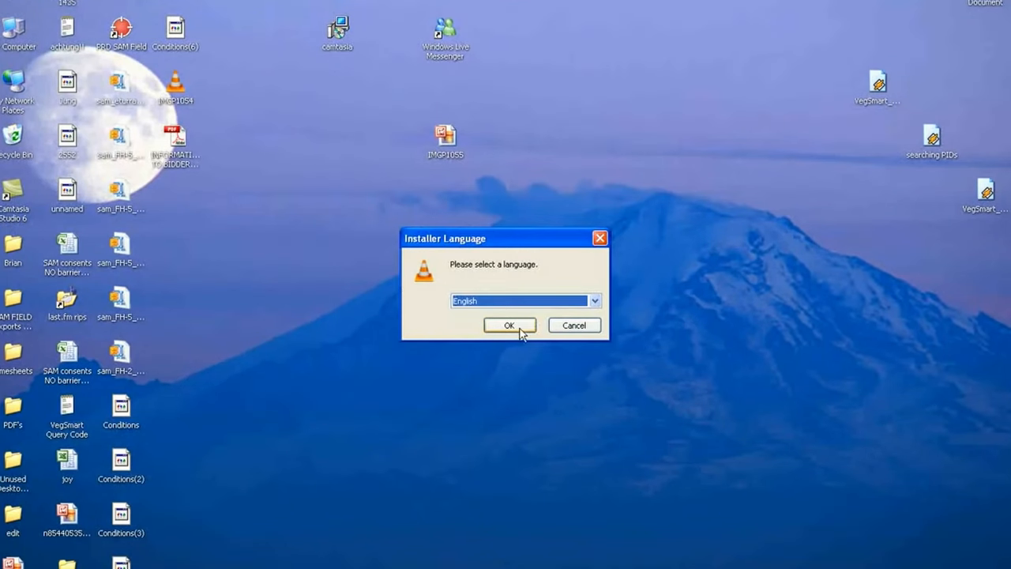
# Confirm English, accept the GNU license, and scroll Choose Components to the Audio Files associations.
pyautogui.click(509, 325)
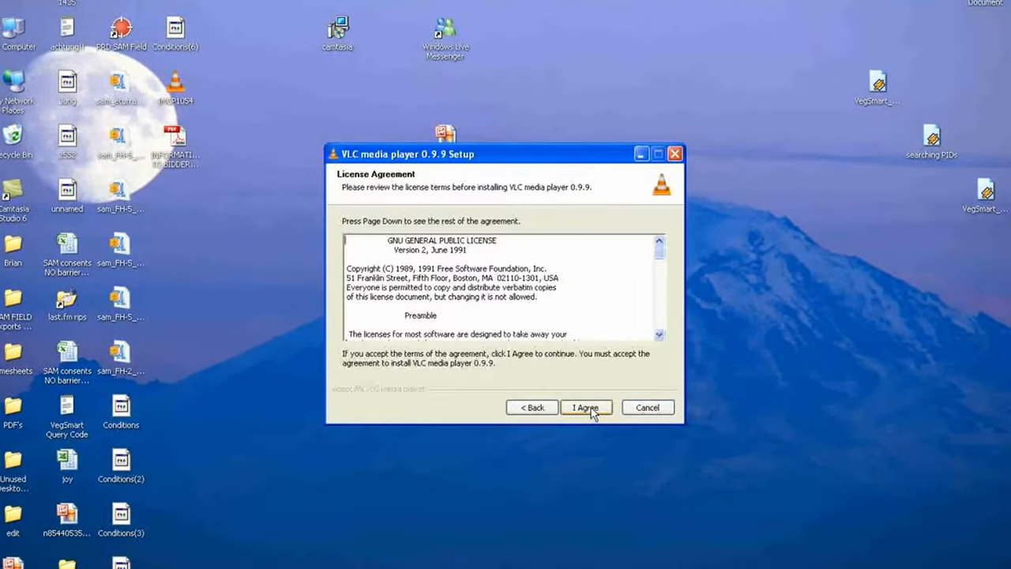
pyautogui.click(586, 407)
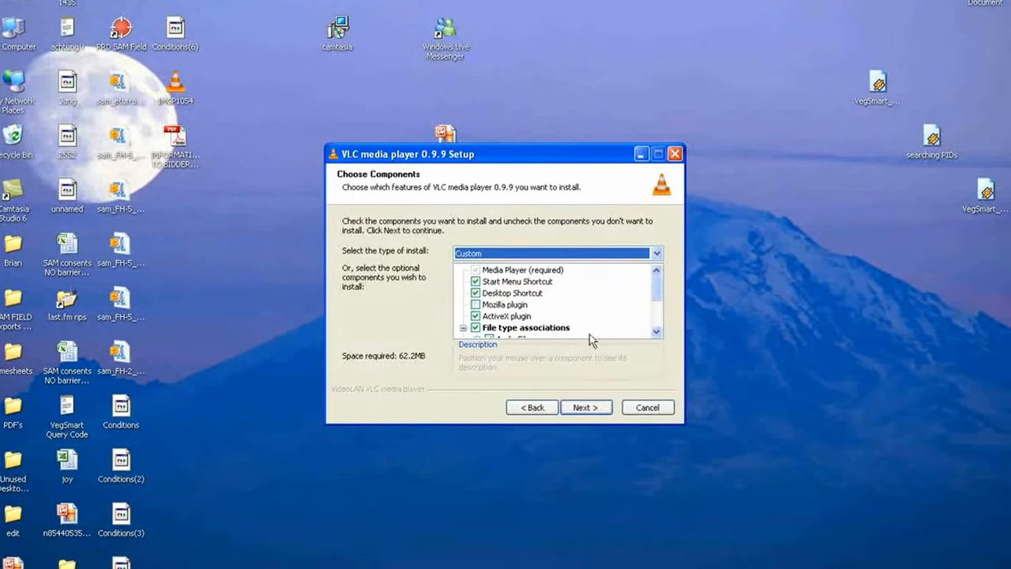
pyautogui.moveTo(663, 357)
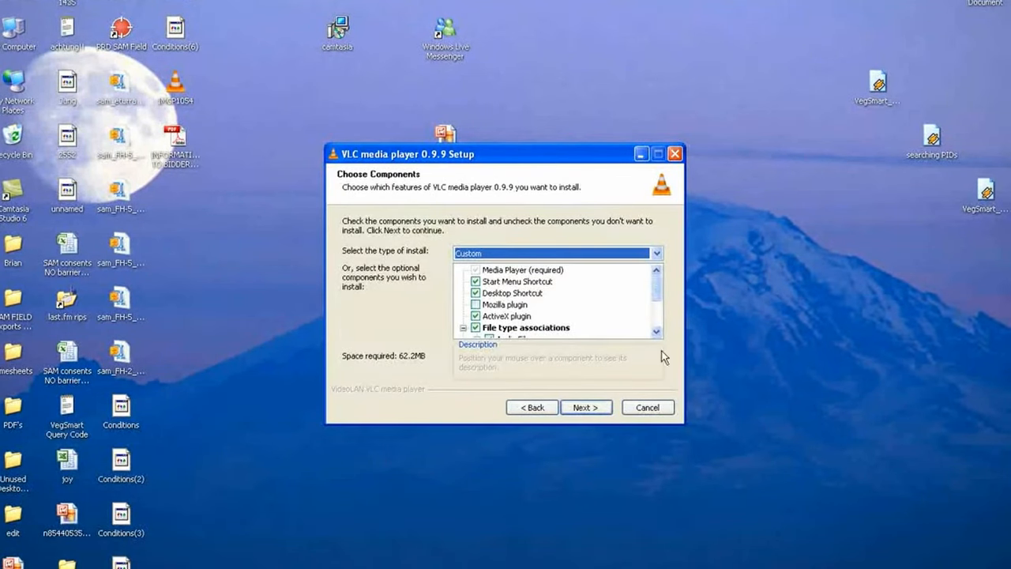
pyautogui.scroll(-3)
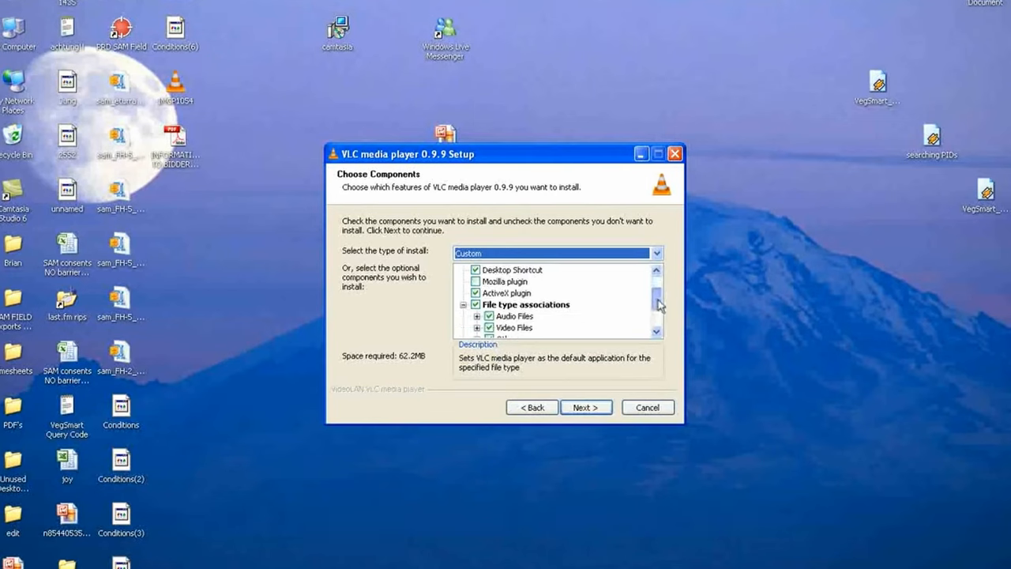
pyautogui.scroll(-3)
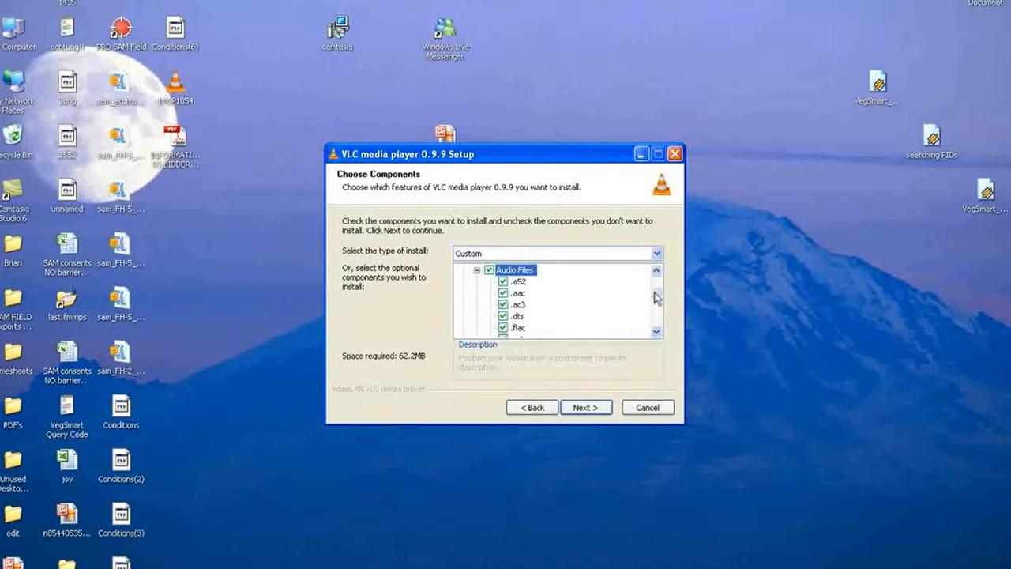
pyautogui.scroll(-3)
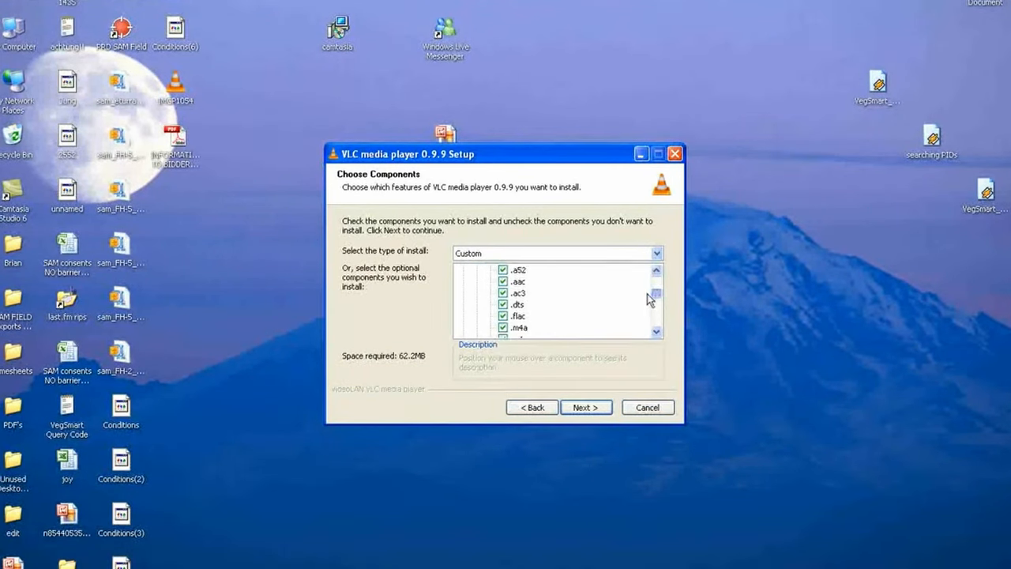
pyautogui.scroll(-3)
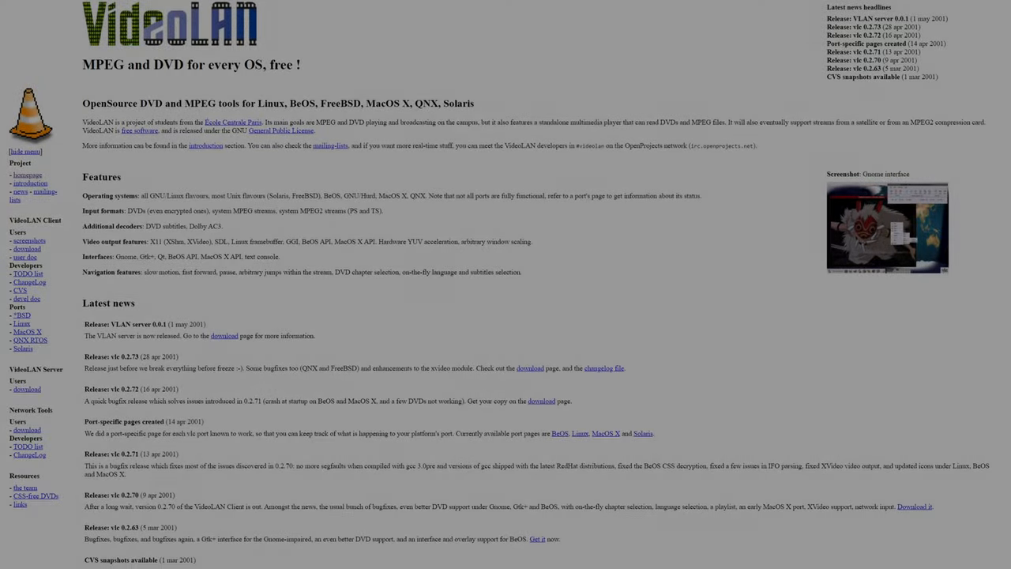
pyautogui.scroll(-3)
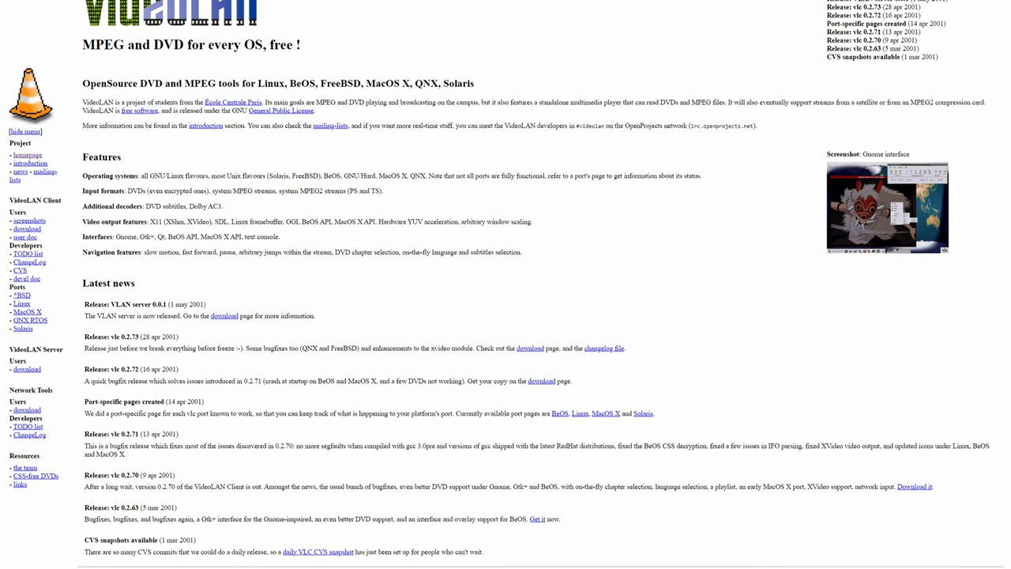
pyautogui.scroll(-3)
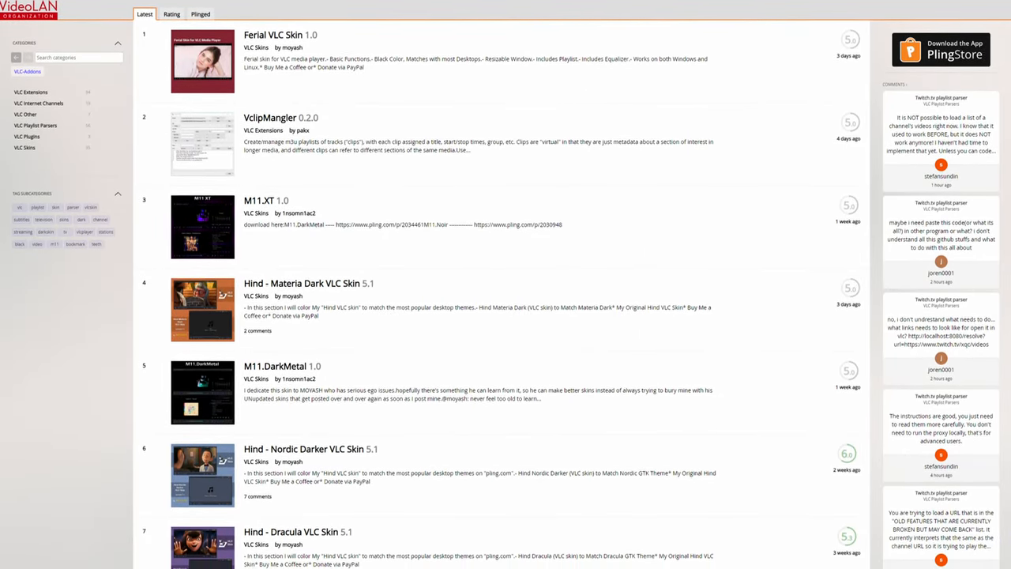
pyautogui.scroll(-3)
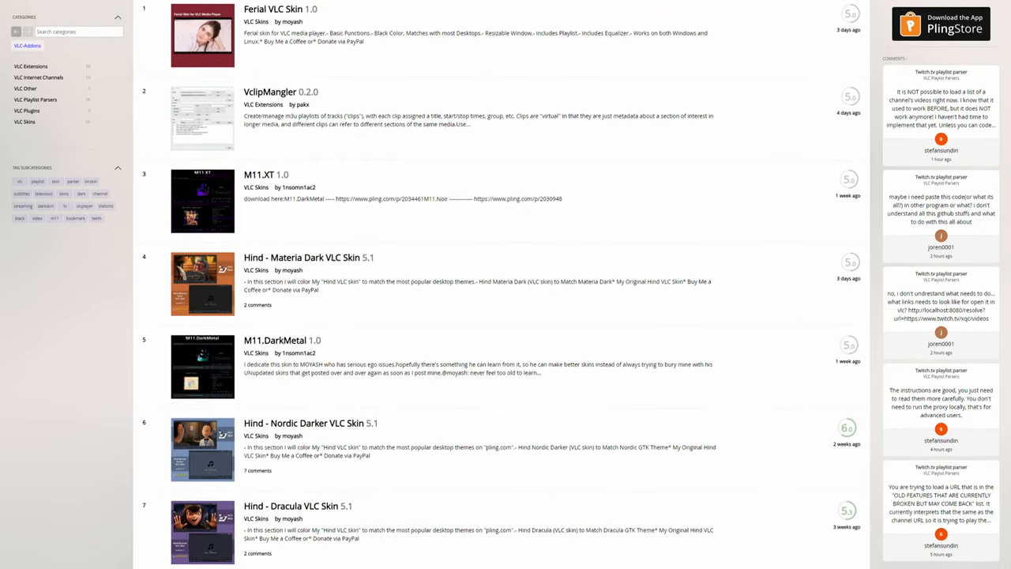
pyautogui.scroll(-3)
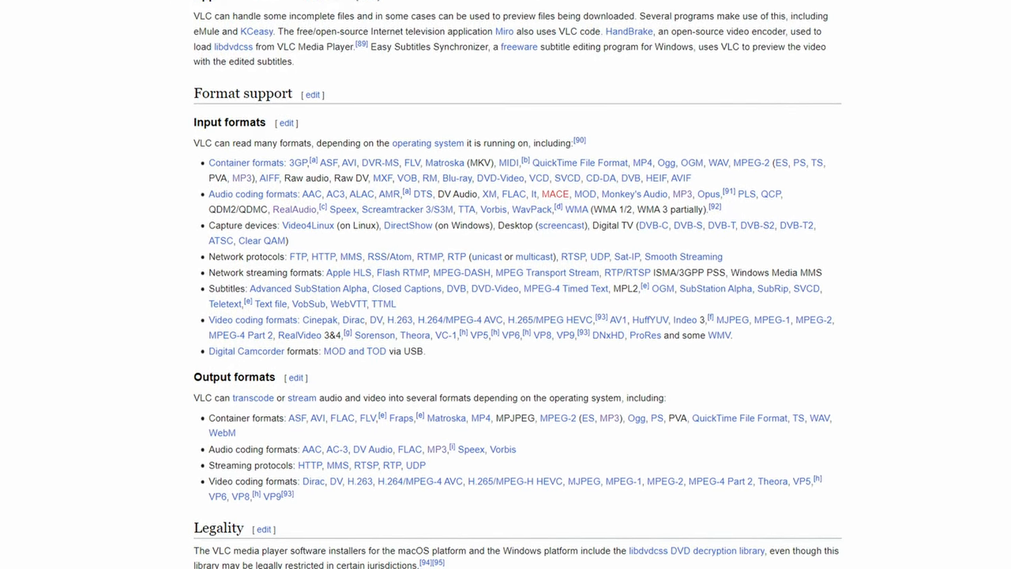
pyautogui.scroll(-3)
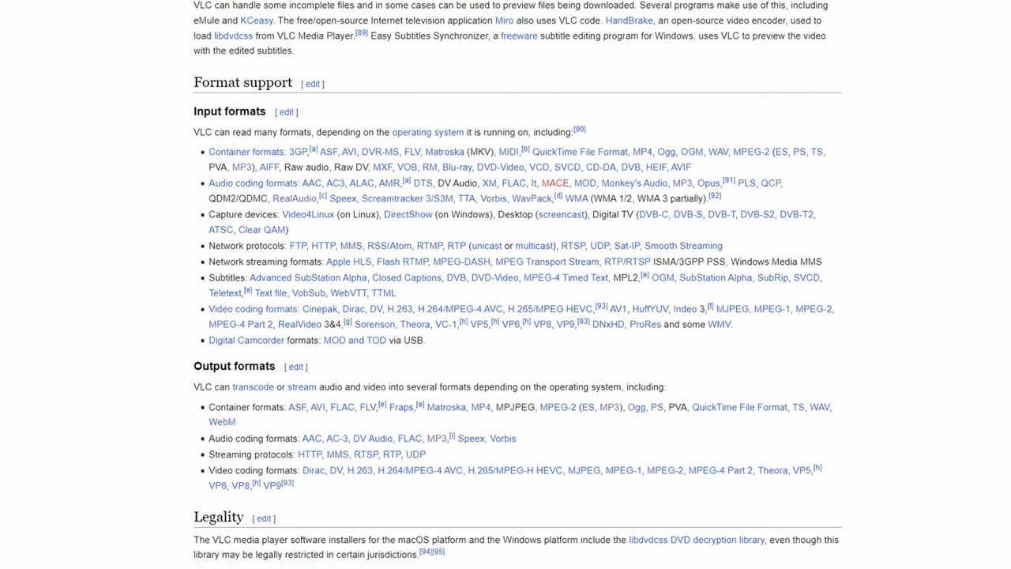
pyautogui.scroll(-3)
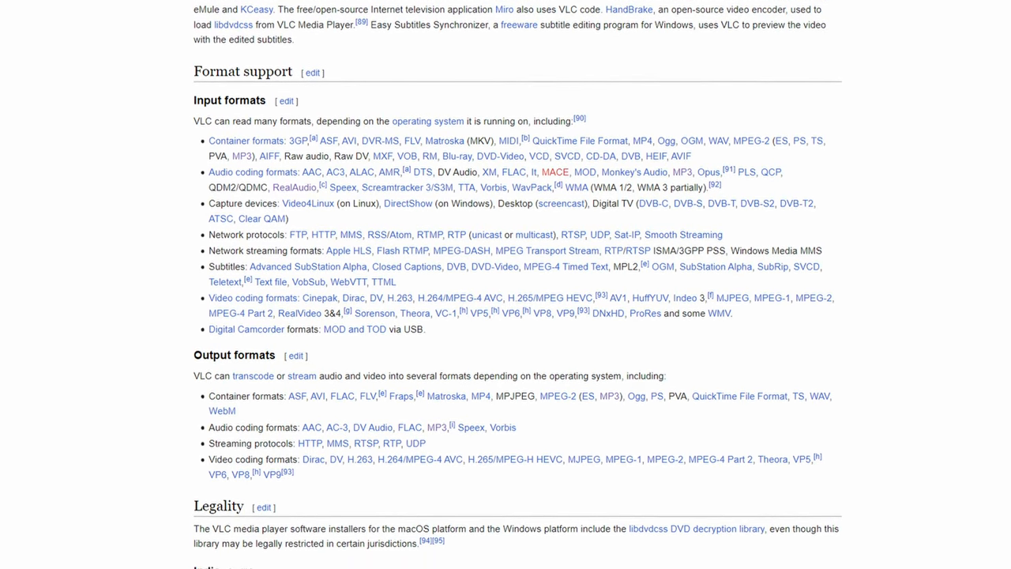
pyautogui.scroll(-3)
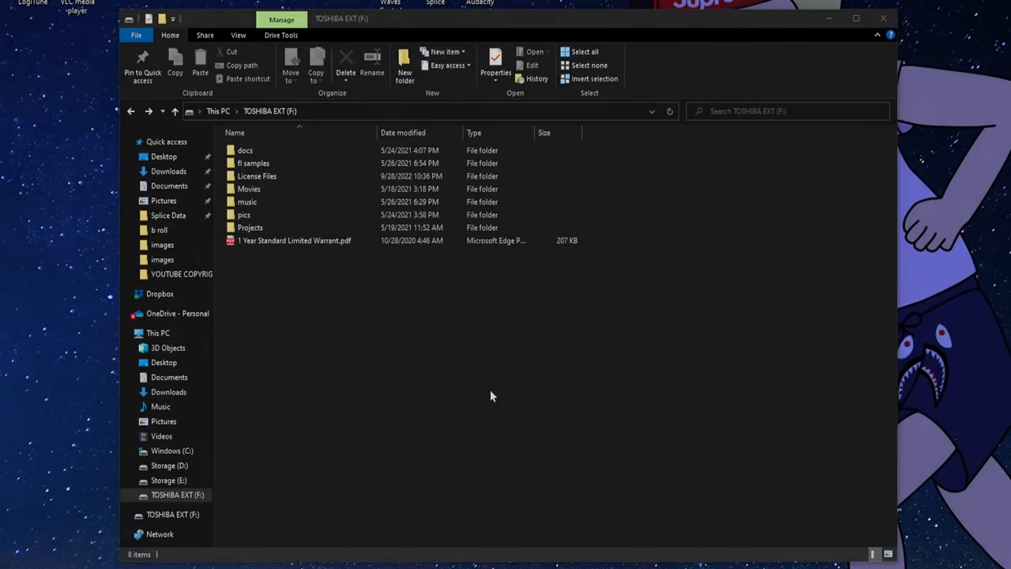
pyautogui.moveTo(244, 307)
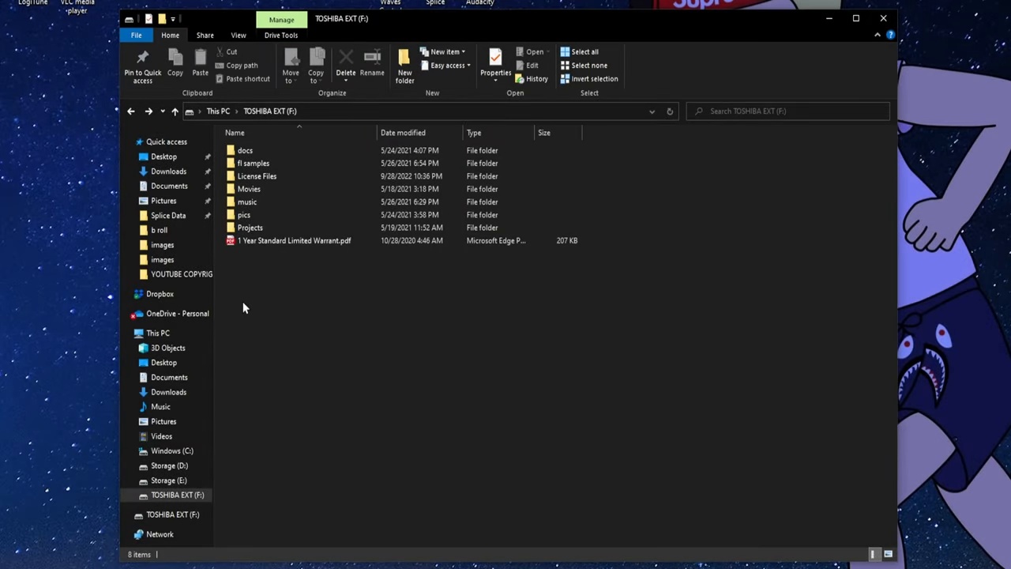
# Open License Files, try Kickstart-R2R.lic, and dismiss the corrupted-file error.
pyautogui.doubleClick(257, 176)
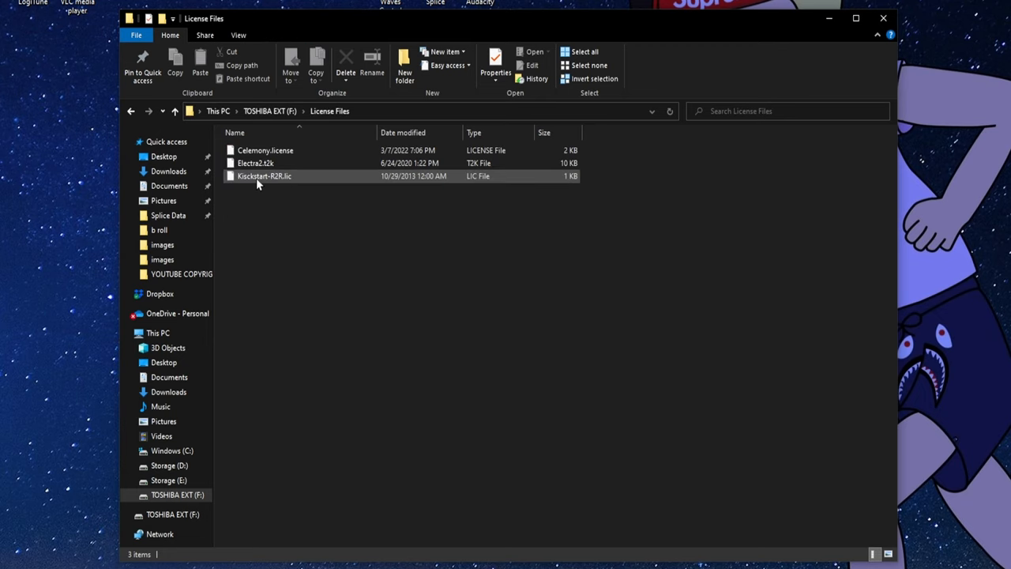
pyautogui.moveTo(296, 182)
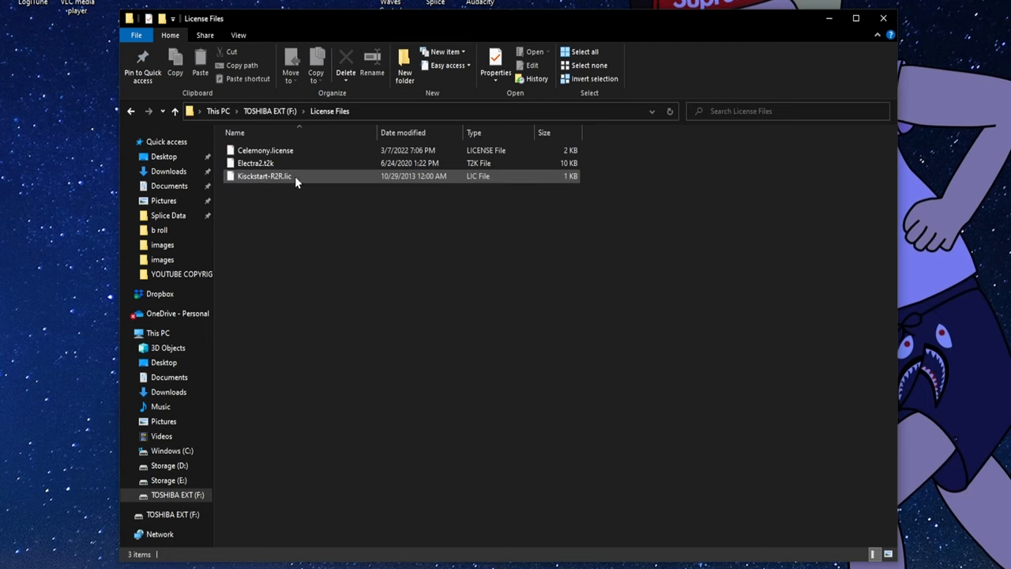
pyautogui.doubleClick(265, 176)
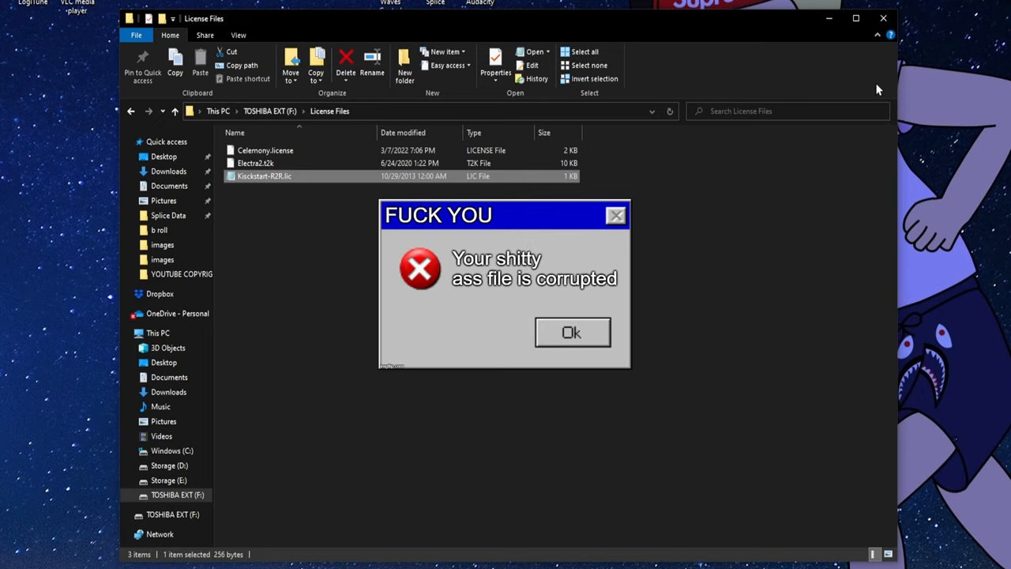
pyautogui.click(572, 332)
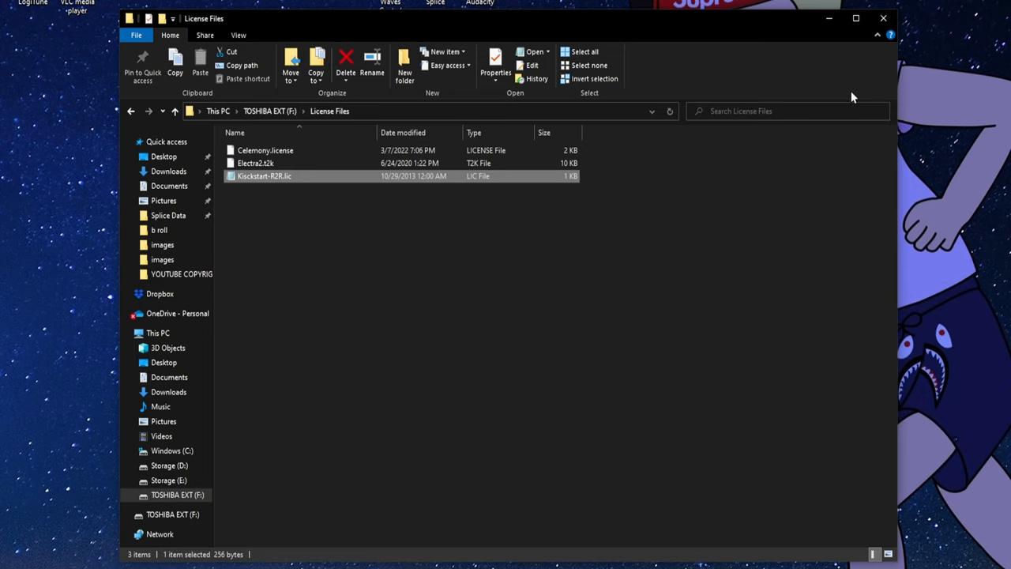
pyautogui.click(267, 111)
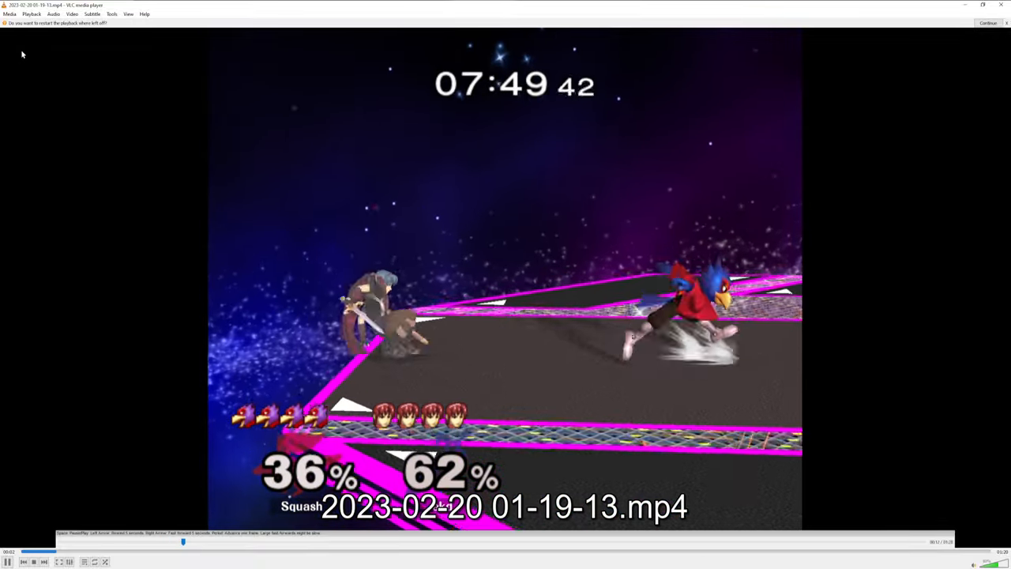
pyautogui.click(72, 14)
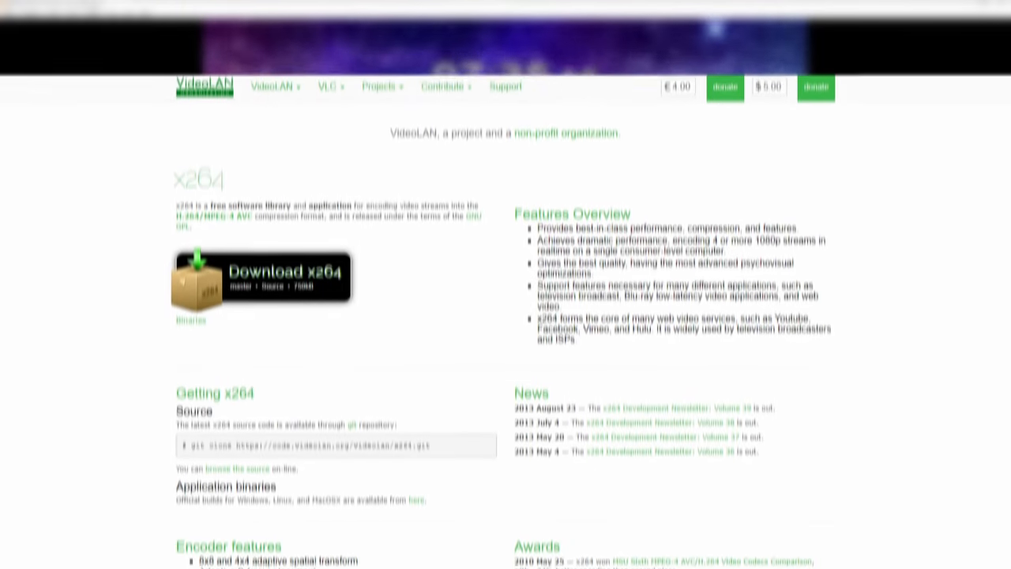
# Scroll the x264 page down to the Encoder features section.
pyautogui.scroll(-3)
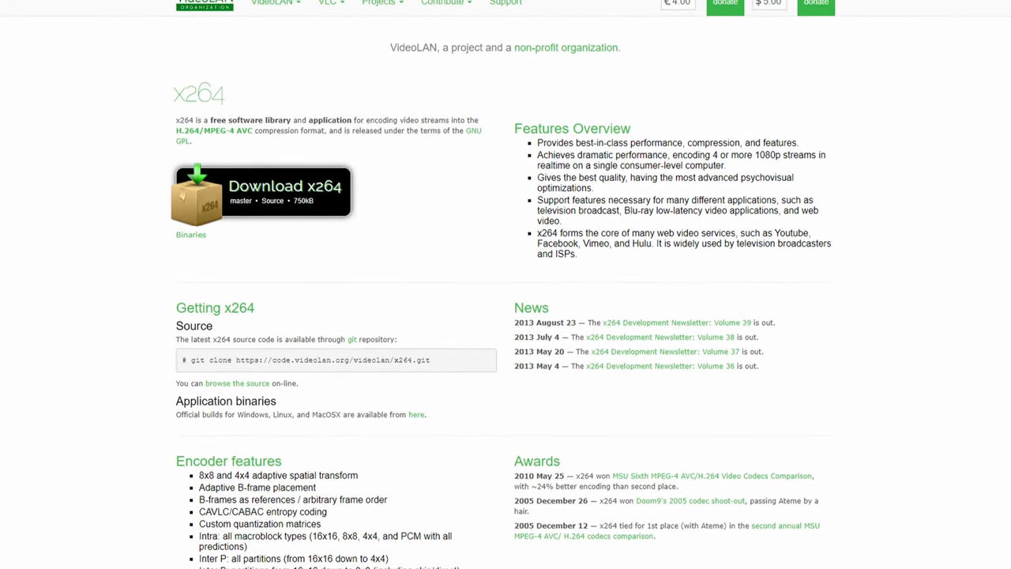
pyautogui.scroll(-3)
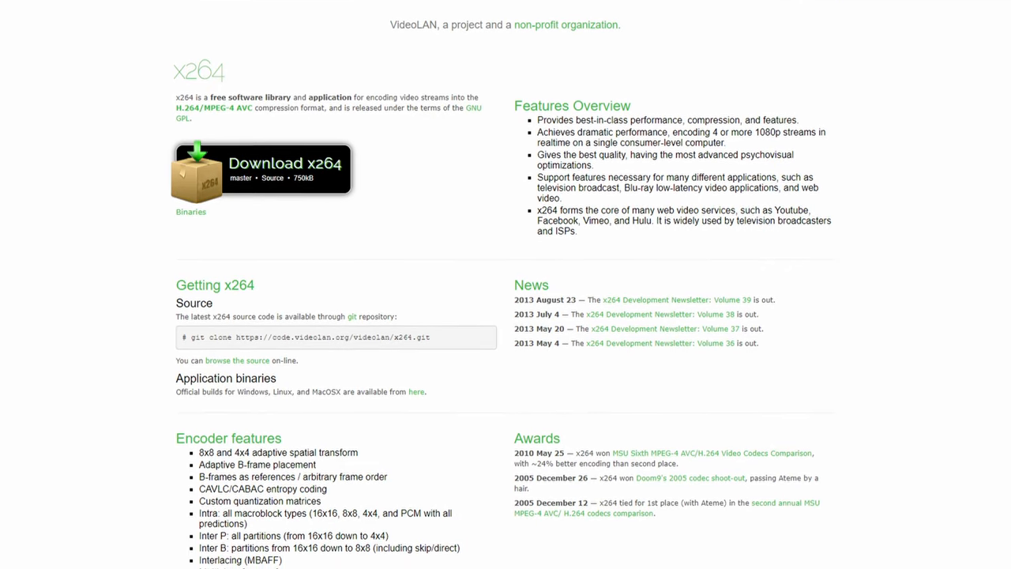
pyautogui.scroll(-3)
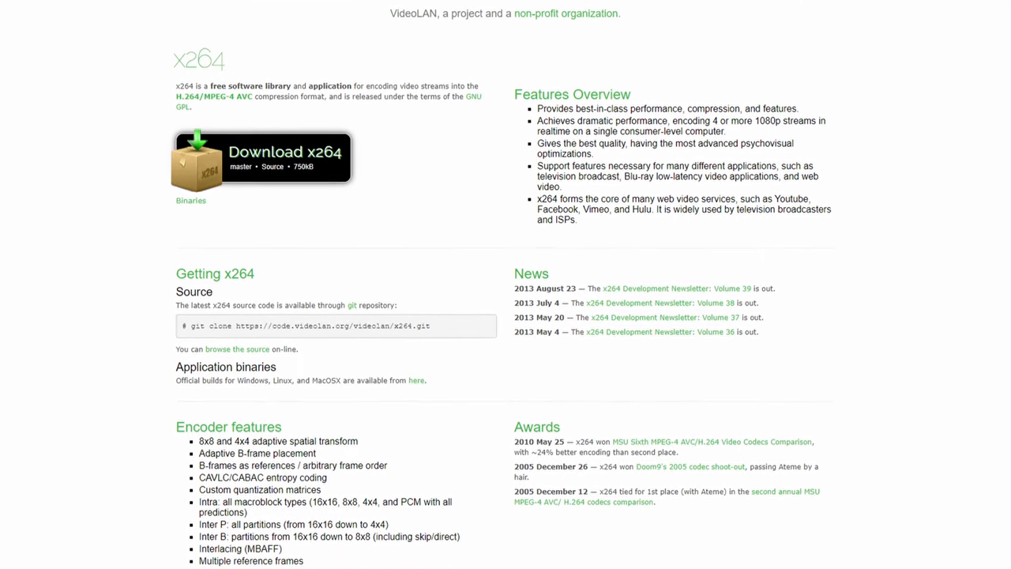
pyautogui.scroll(-3)
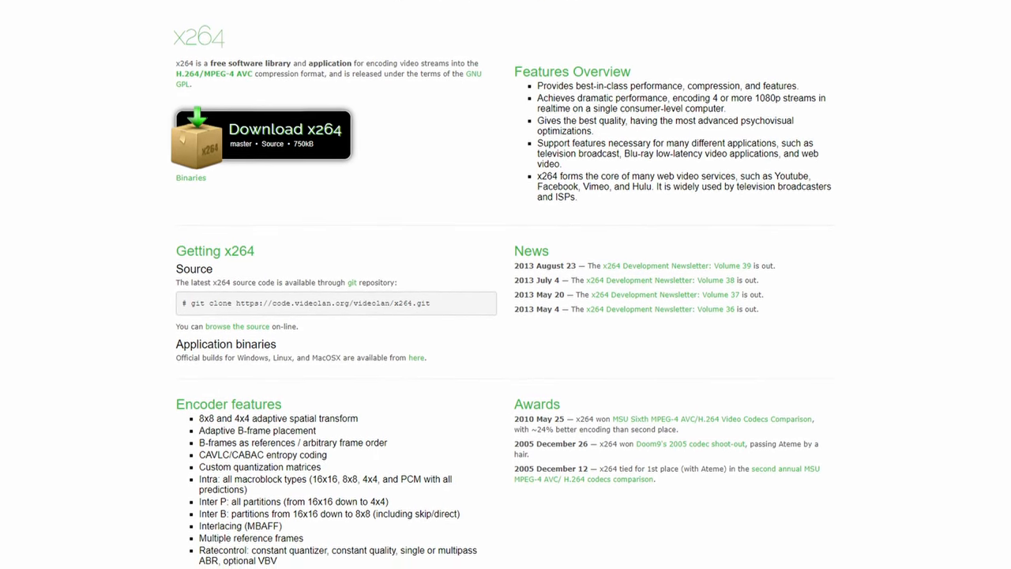
pyautogui.scroll(-3)
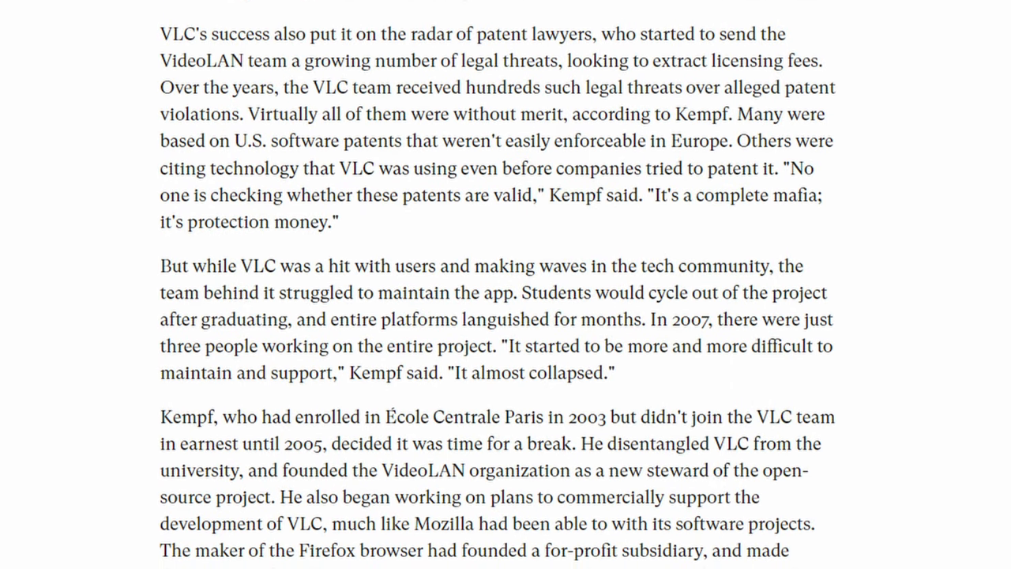
# Scroll through the article's passage on VLC's patent threats and Kempf founding VideoLAN.
pyautogui.scroll(-3)
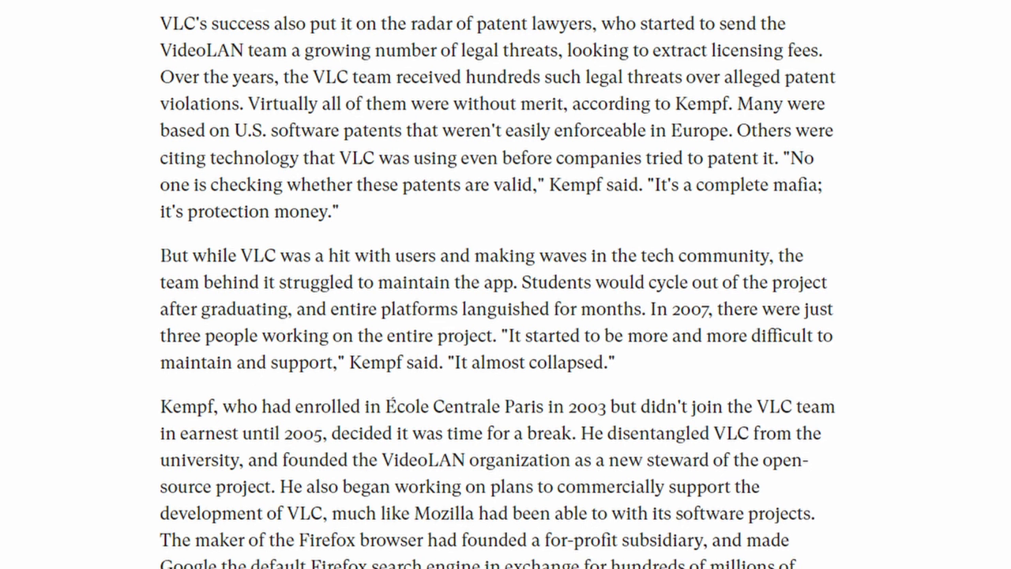
pyautogui.scroll(-3)
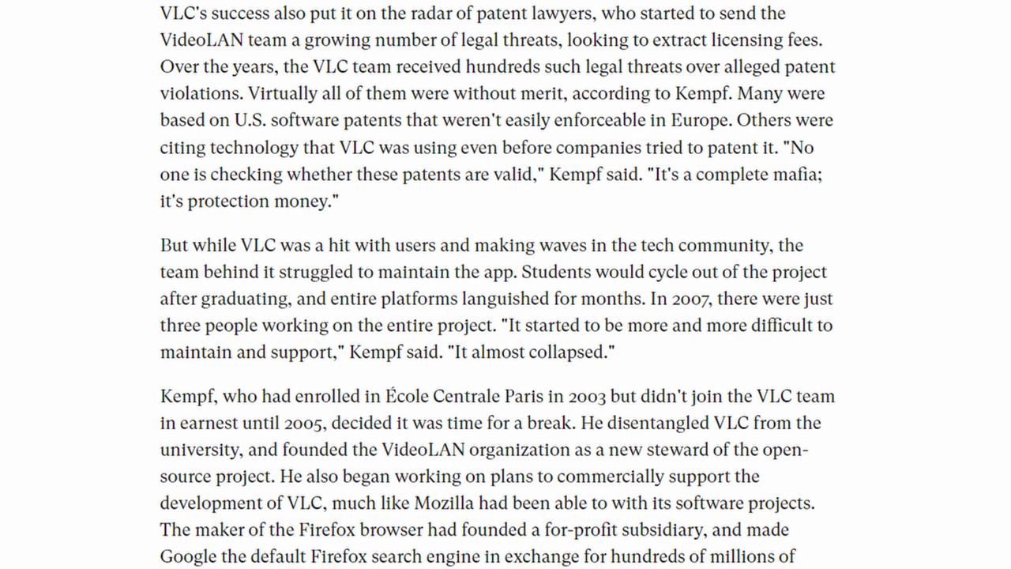
pyautogui.scroll(-3)
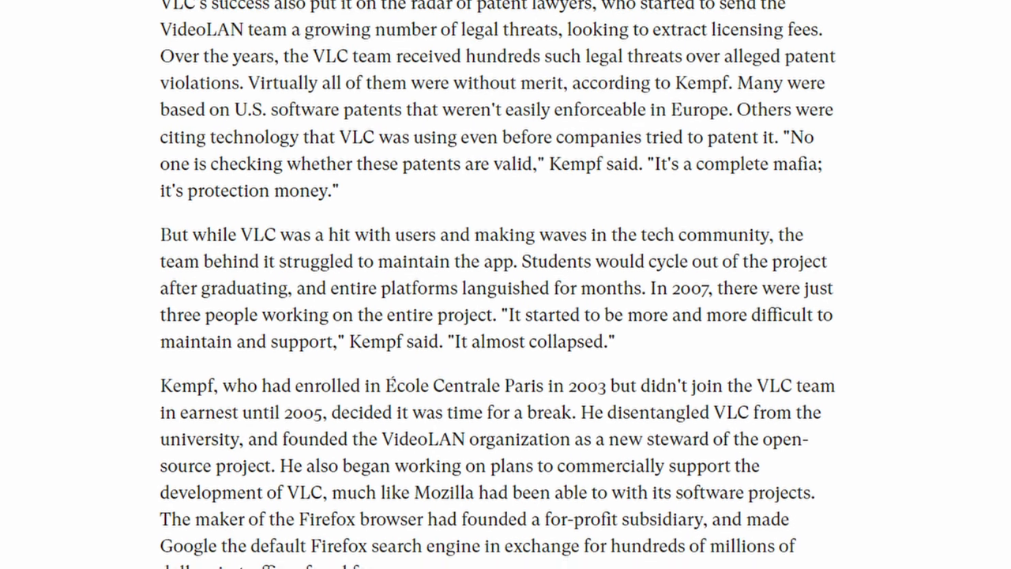
pyautogui.scroll(-3)
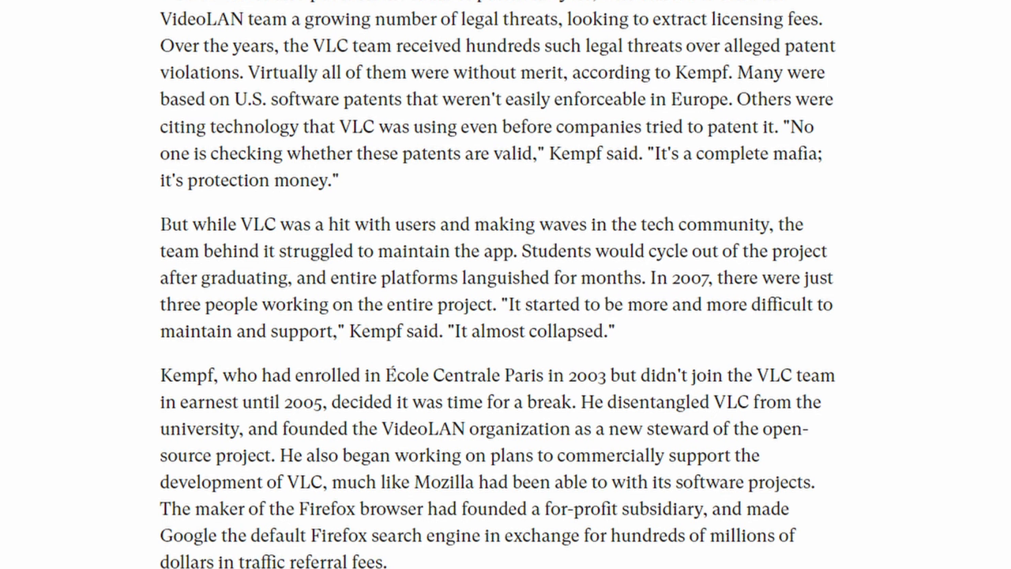
pyautogui.scroll(-3)
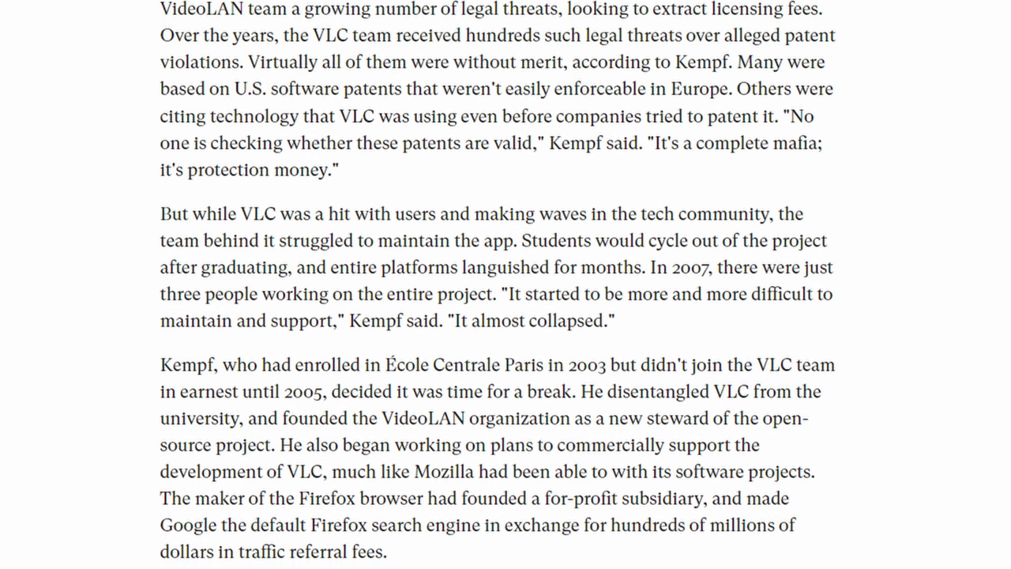
pyautogui.scroll(-3)
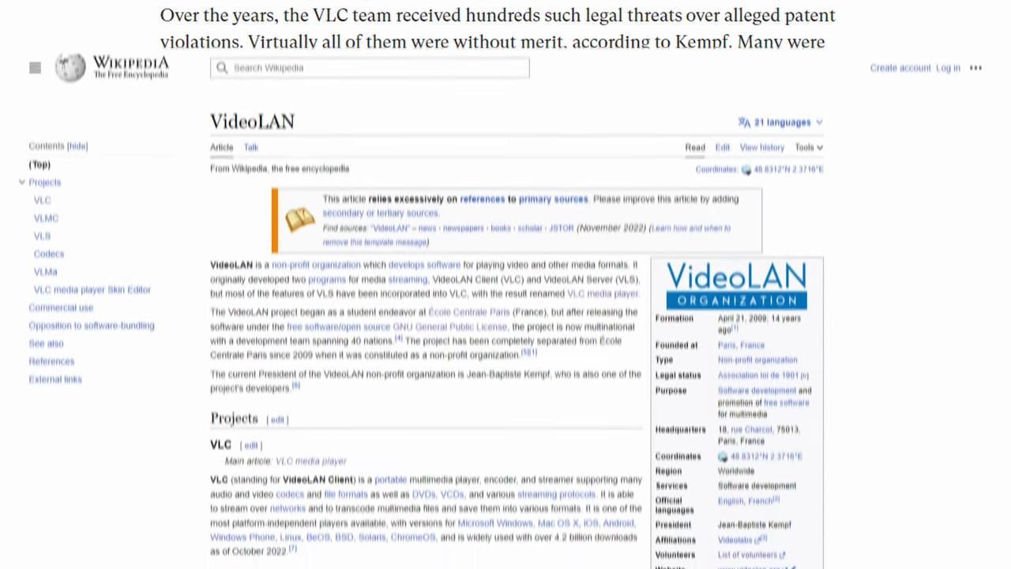
pyautogui.scroll(-3)
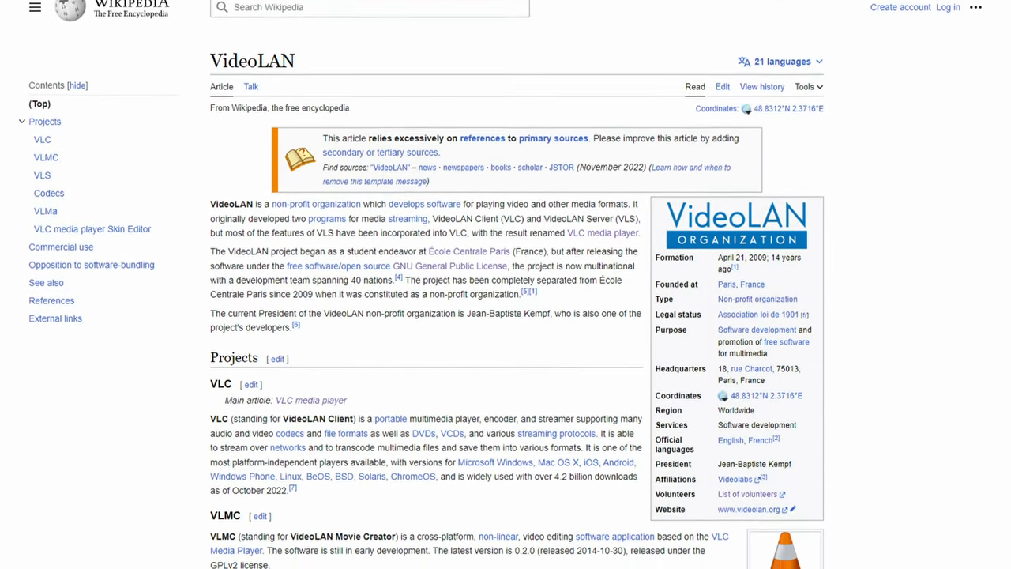
# Scroll the VideoLAN Wikipedia article down through the VLC, VLMC and VLS project descriptions.
pyautogui.scroll(-3)
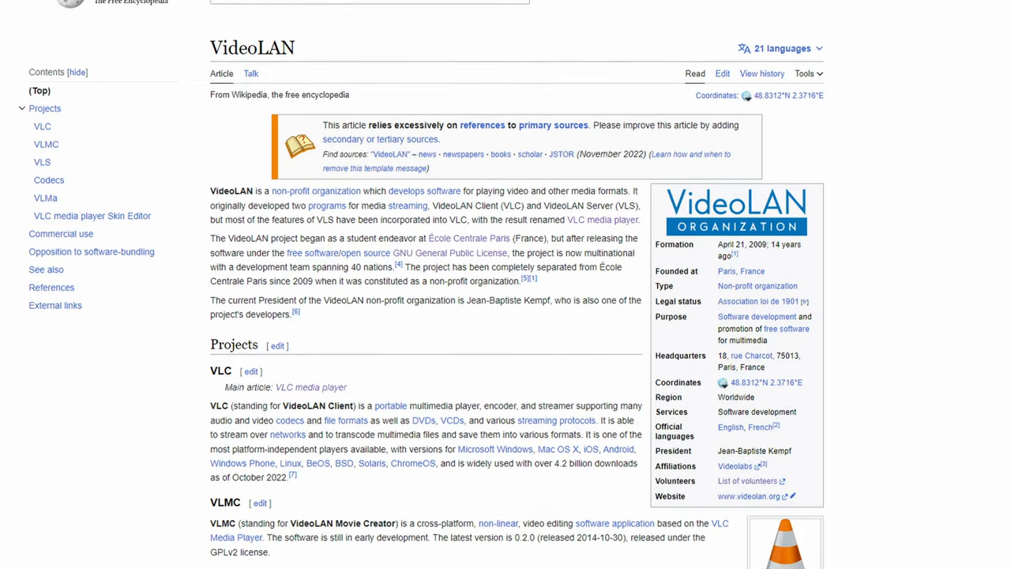
pyautogui.scroll(-3)
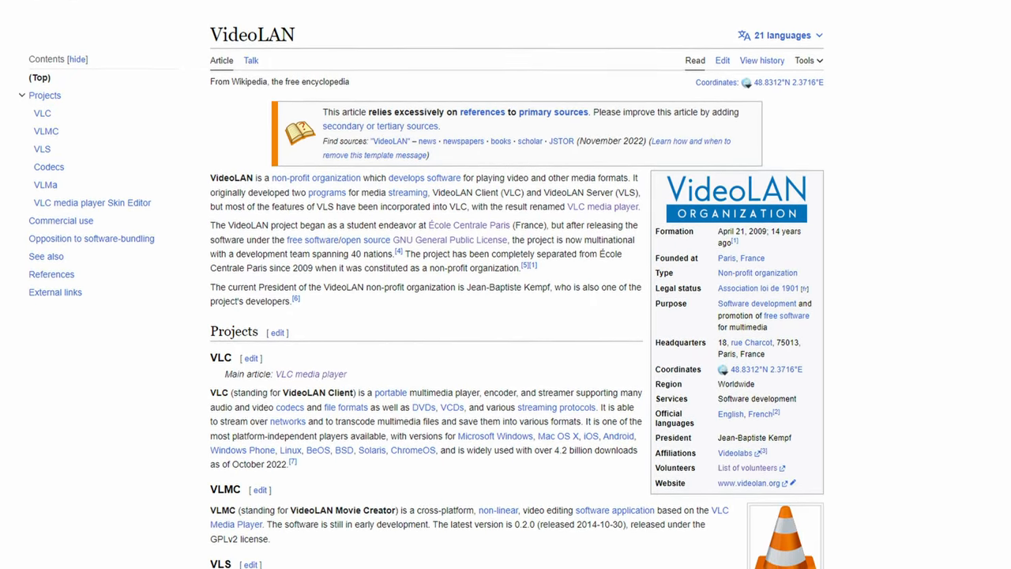
pyautogui.scroll(-3)
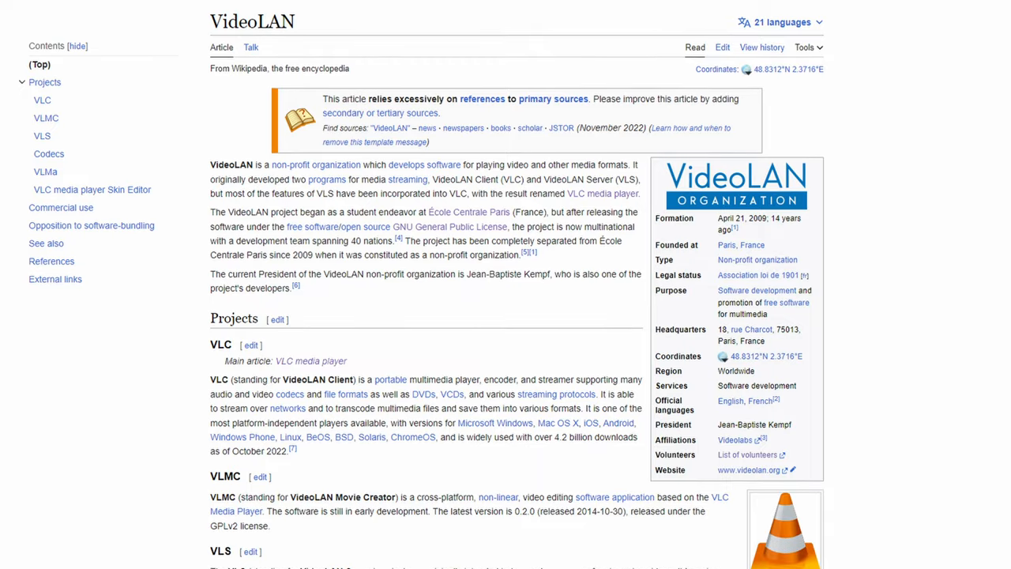
pyautogui.scroll(-3)
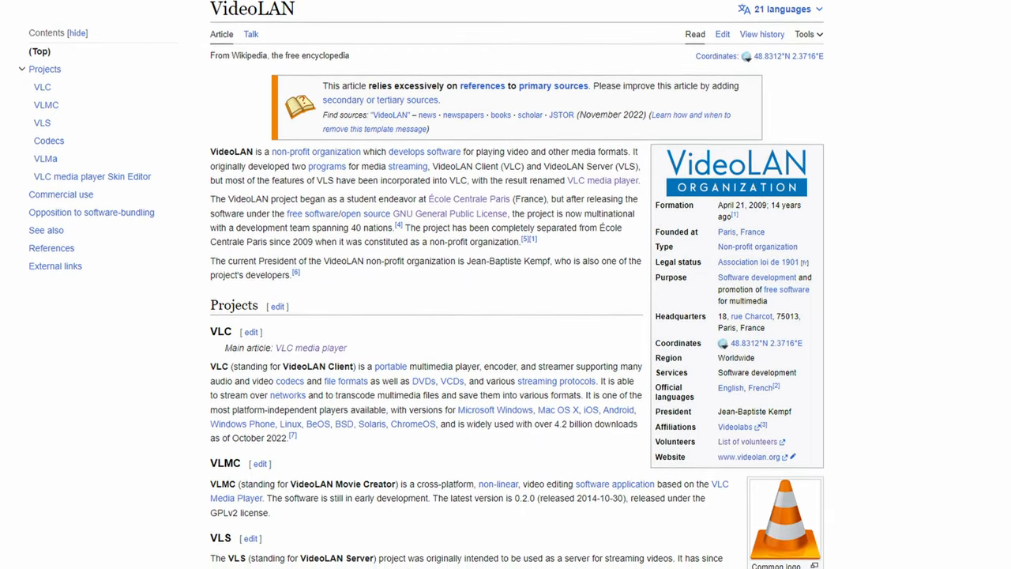
pyautogui.scroll(-3)
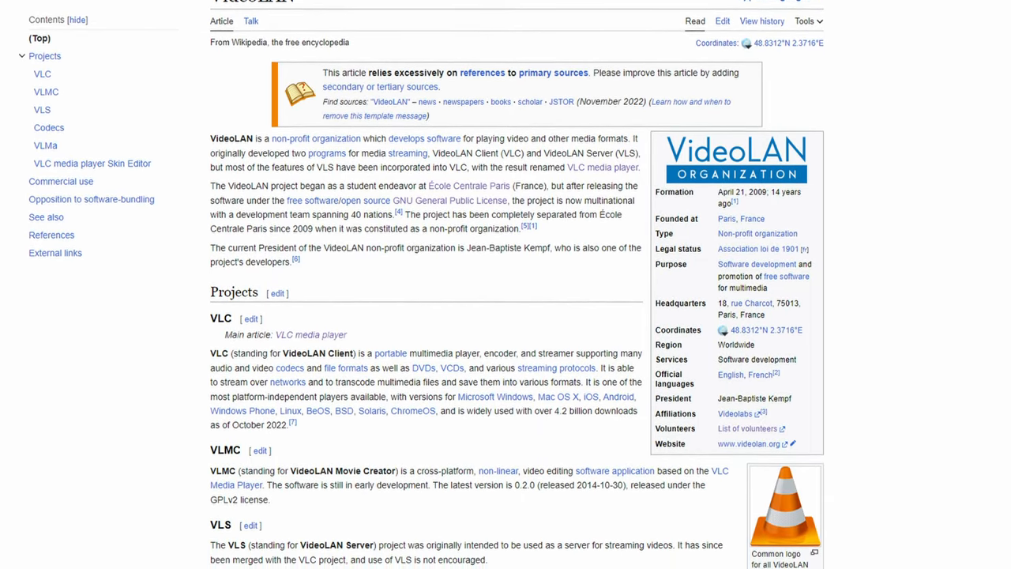
pyautogui.scroll(-3)
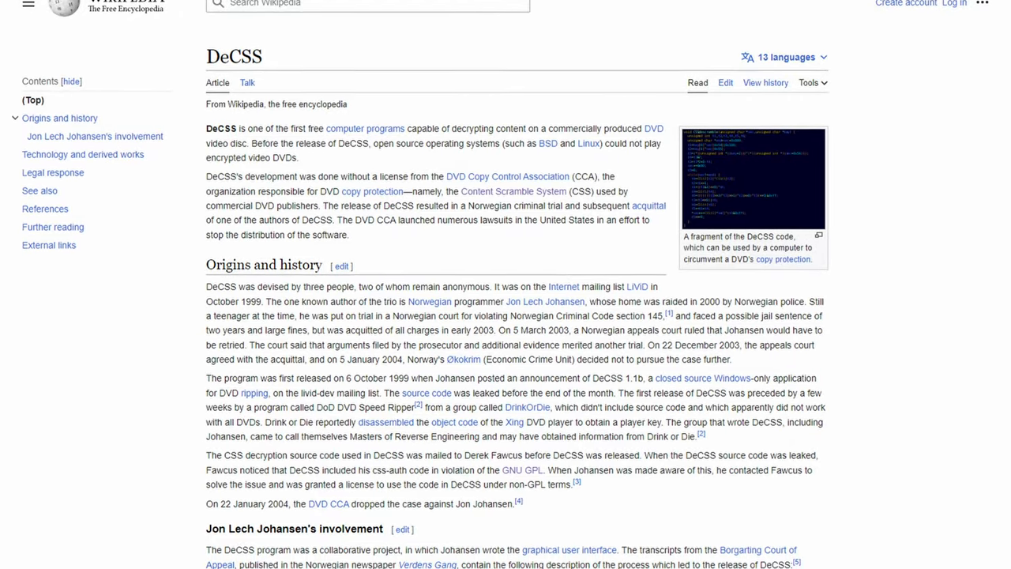
pyautogui.scroll(-3)
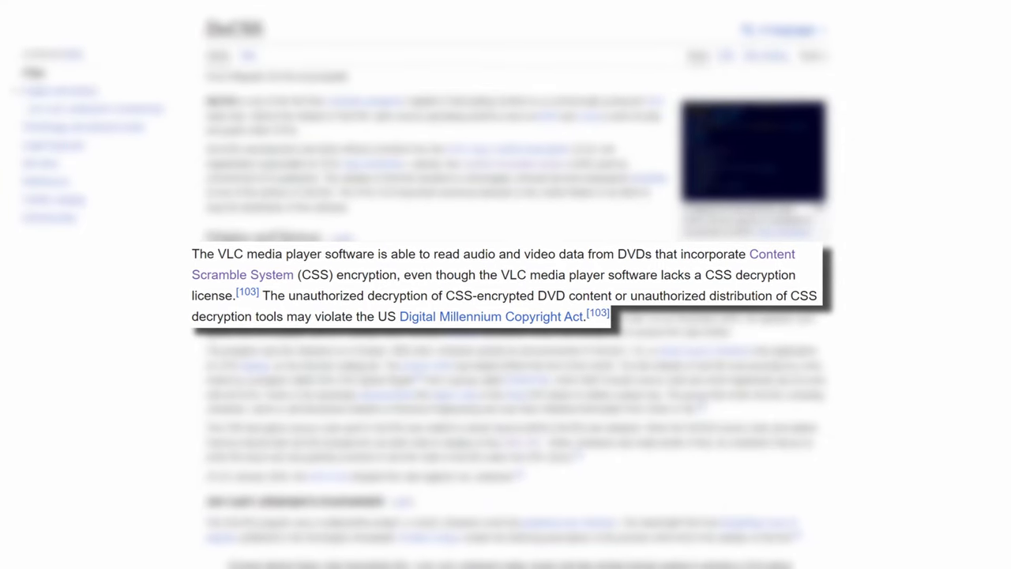
pyautogui.scroll(-3)
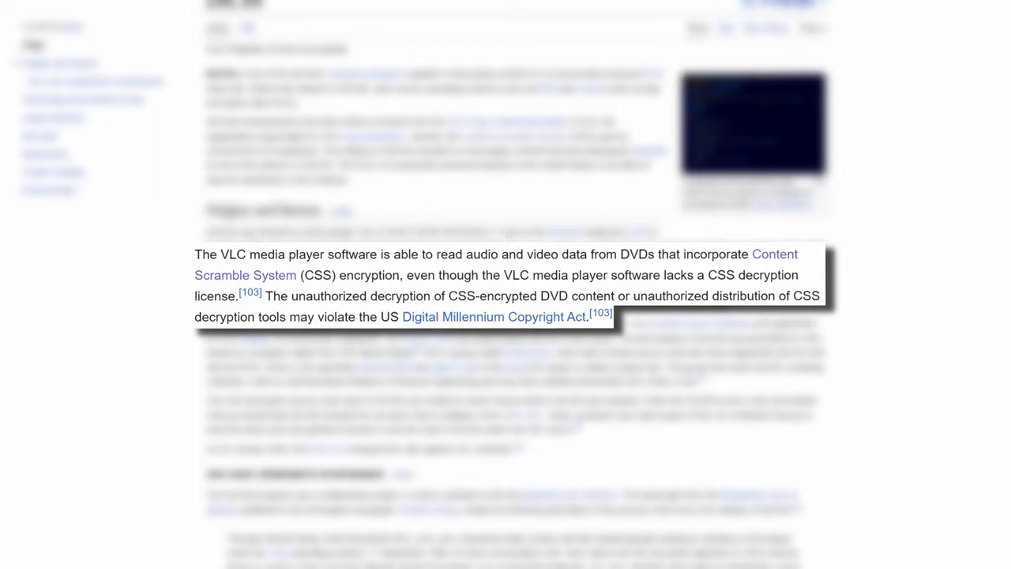
pyautogui.scroll(-3)
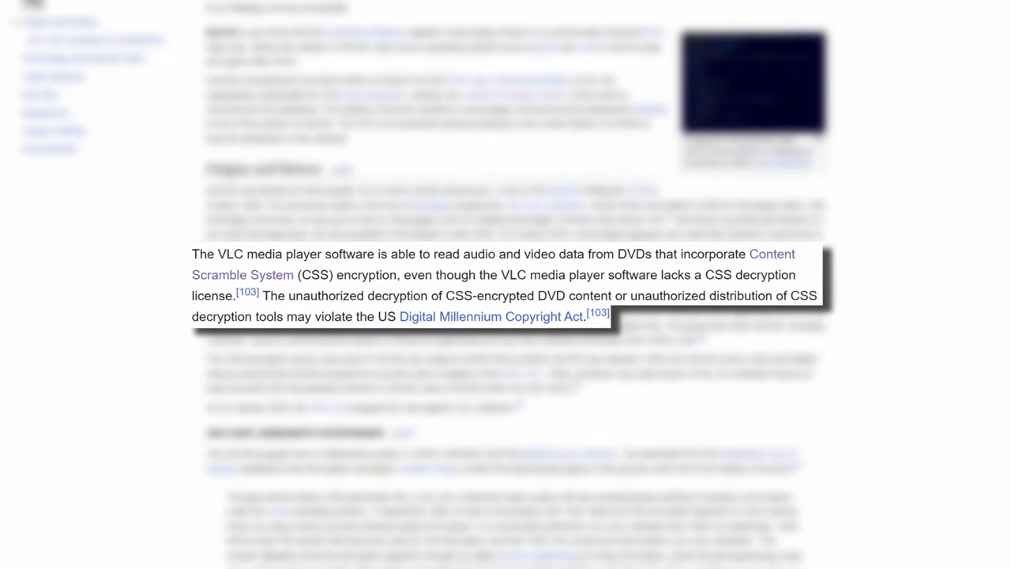
pyautogui.scroll(-3)
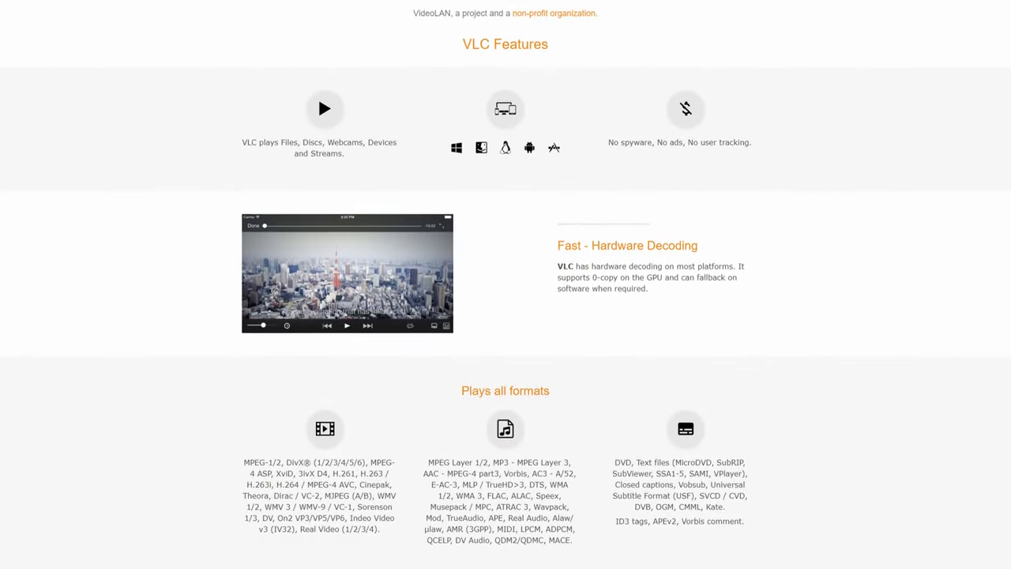
pyautogui.scroll(-3)
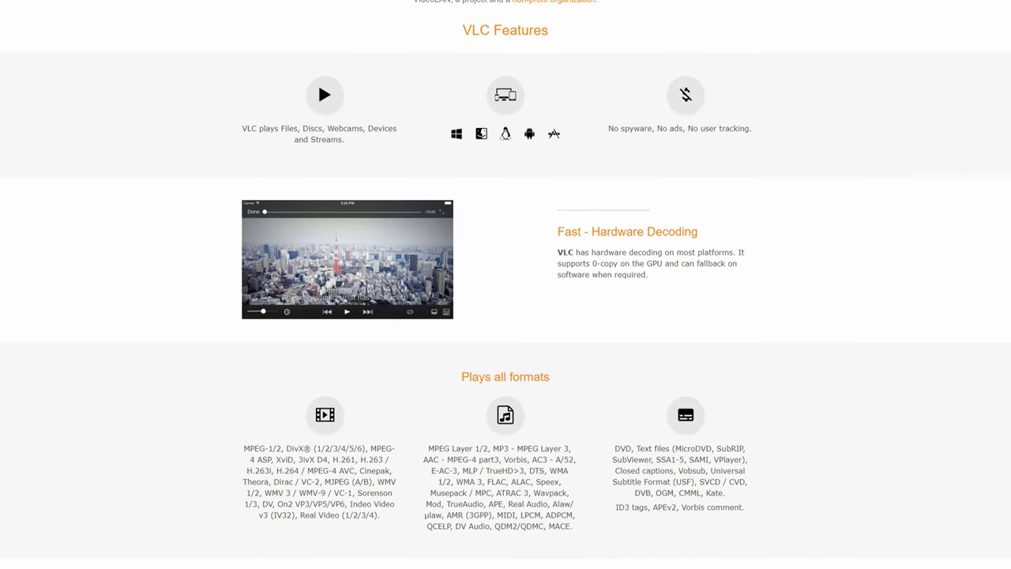
pyautogui.scroll(-3)
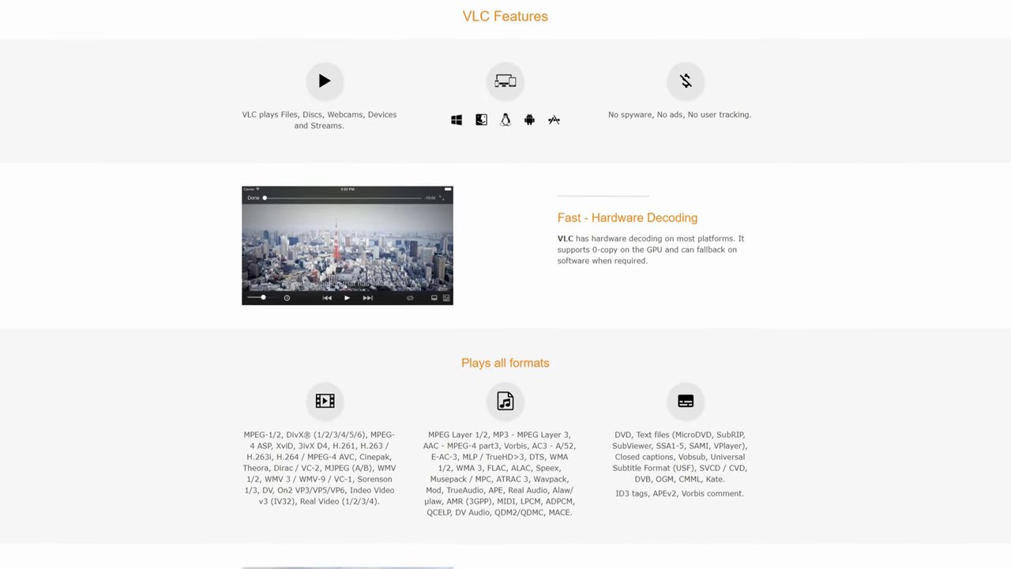
pyautogui.scroll(-3)
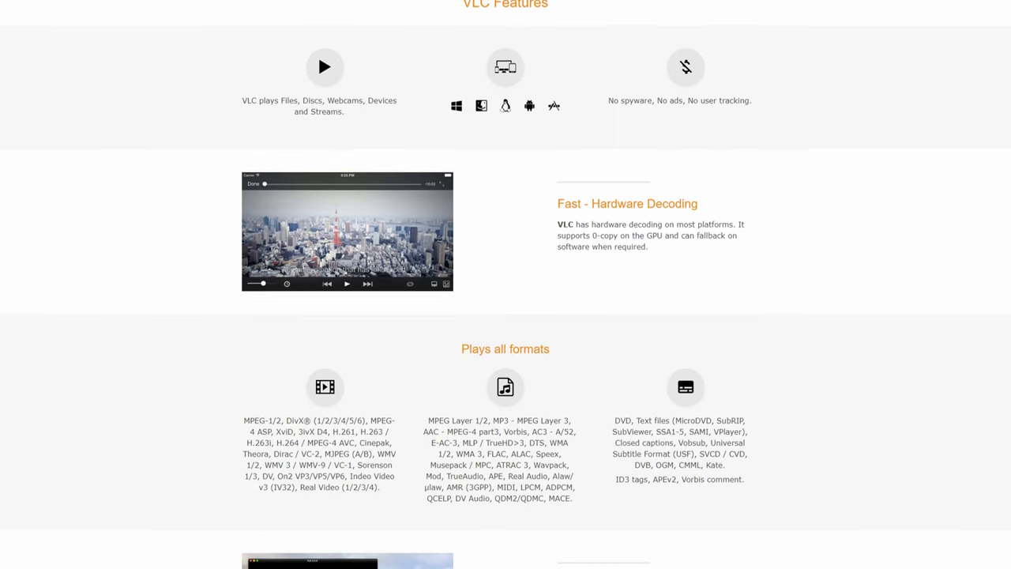
pyautogui.scroll(-3)
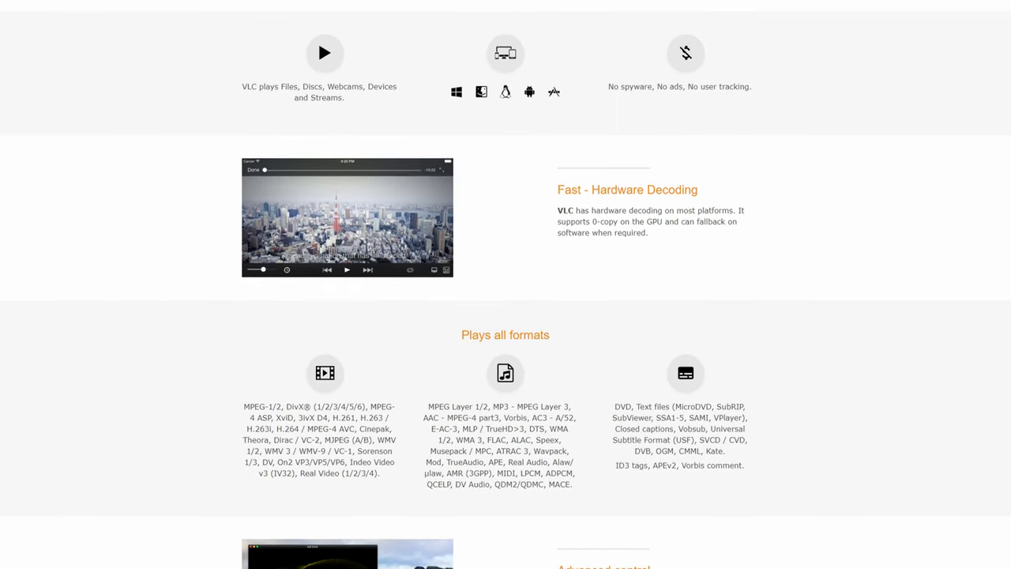
pyautogui.scroll(-3)
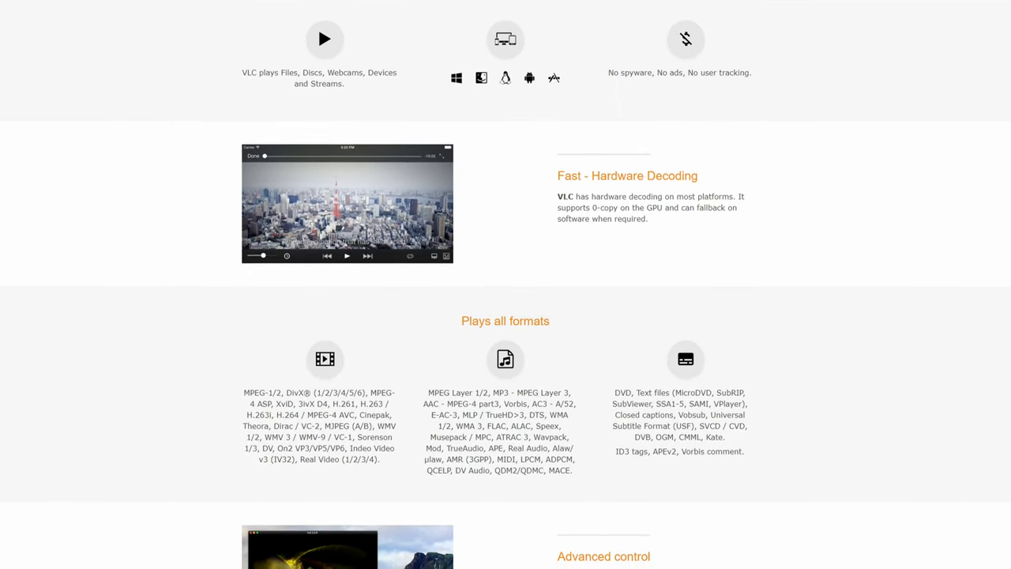
pyautogui.scroll(-3)
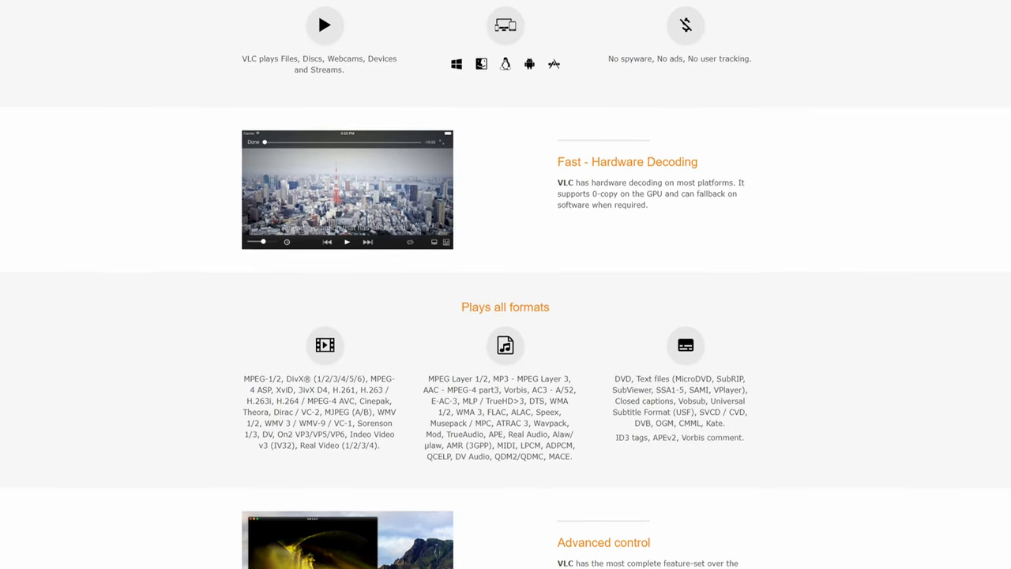
pyautogui.scroll(-3)
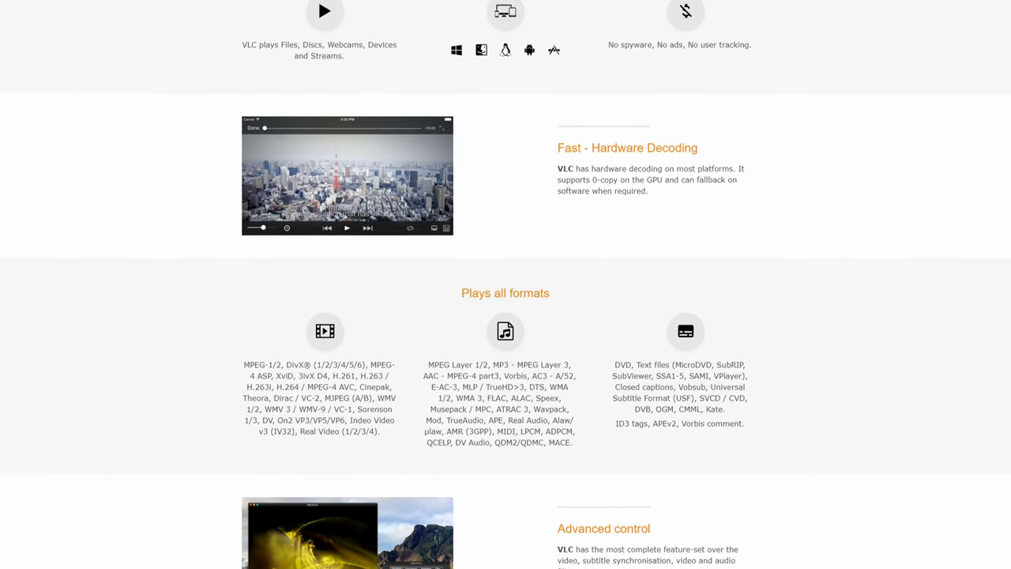
pyautogui.scroll(-3)
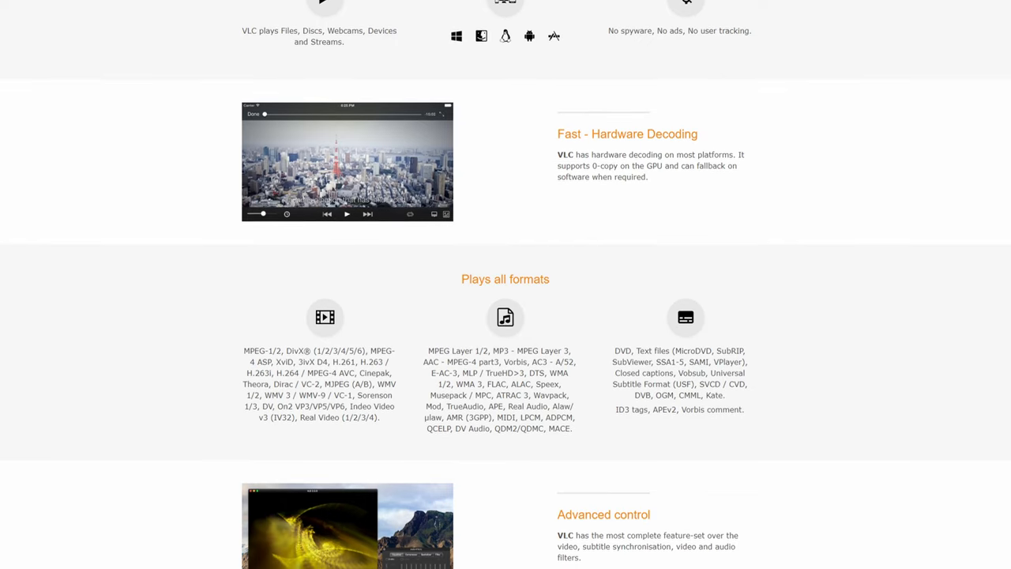
pyautogui.scroll(-3)
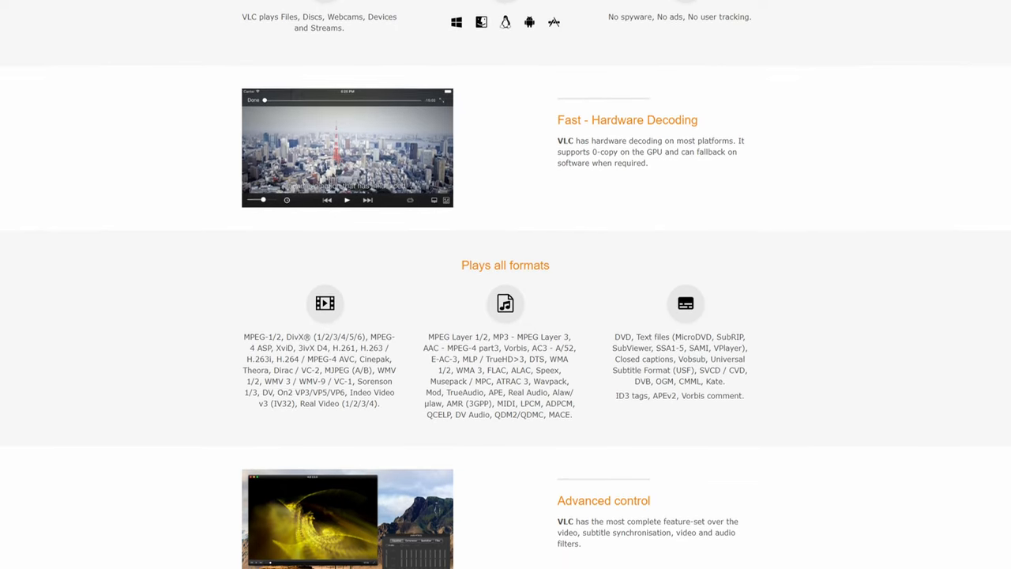
pyautogui.scroll(-3)
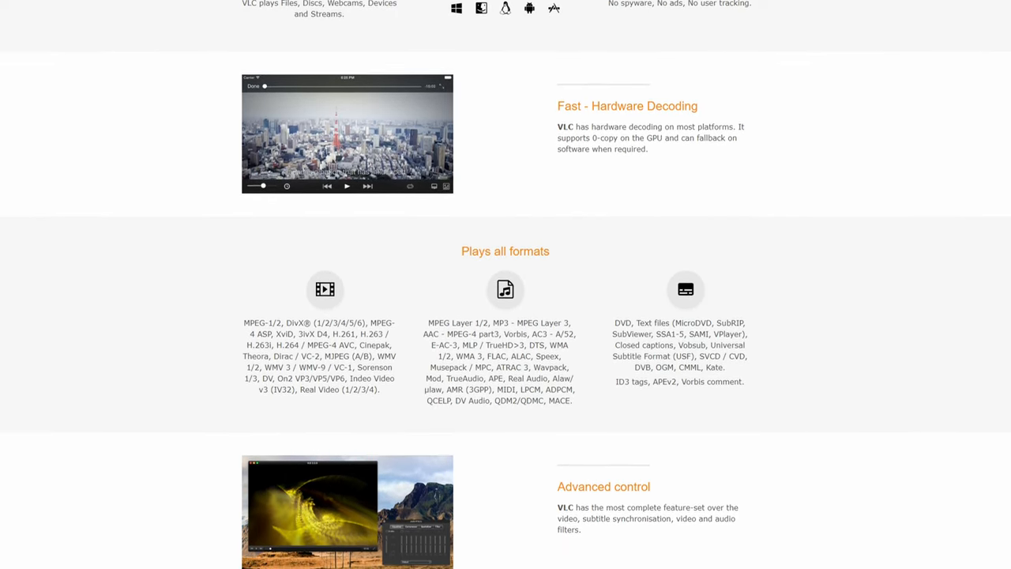
pyautogui.scroll(-3)
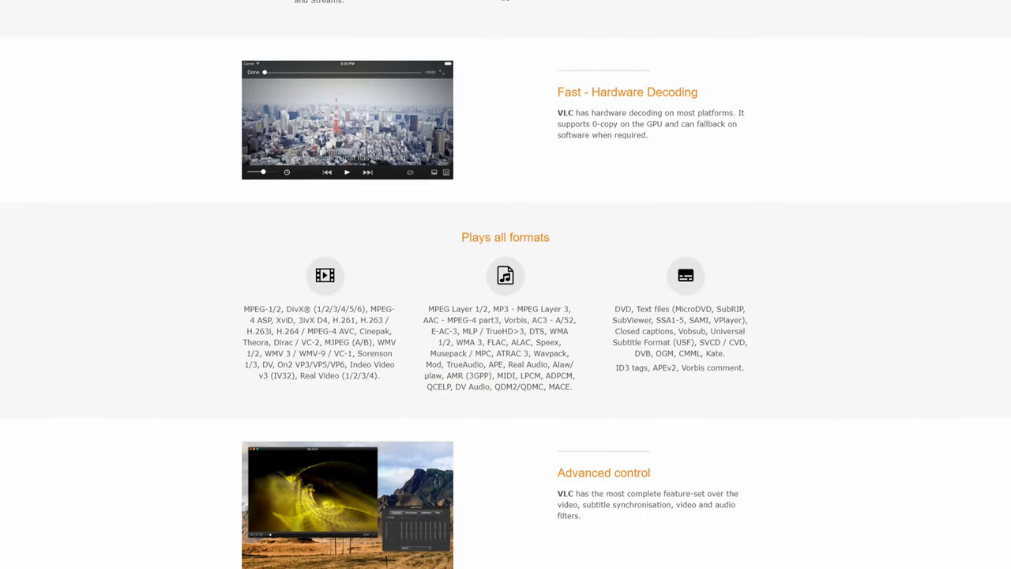
pyautogui.scroll(-3)
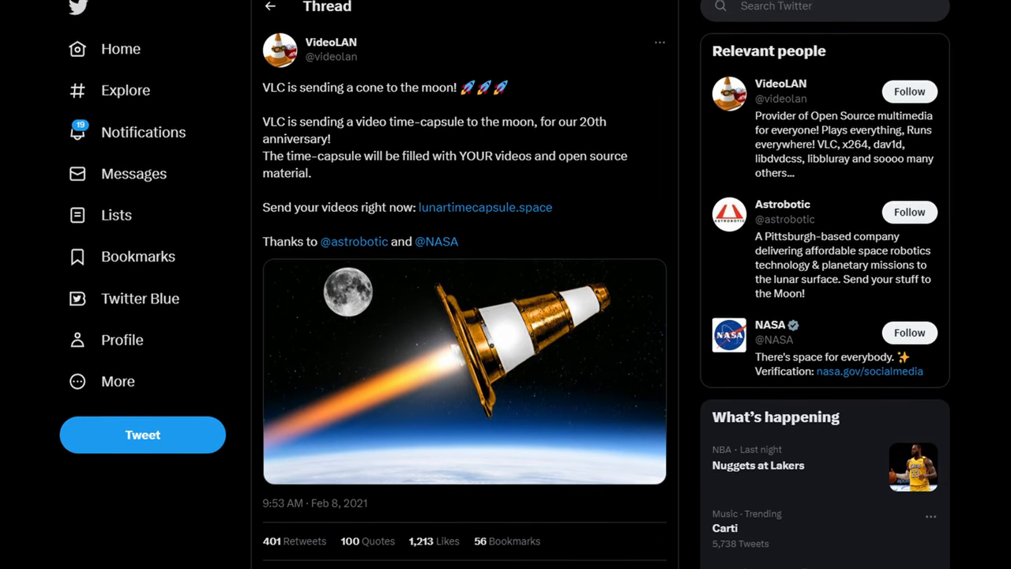
pyautogui.scroll(-3)
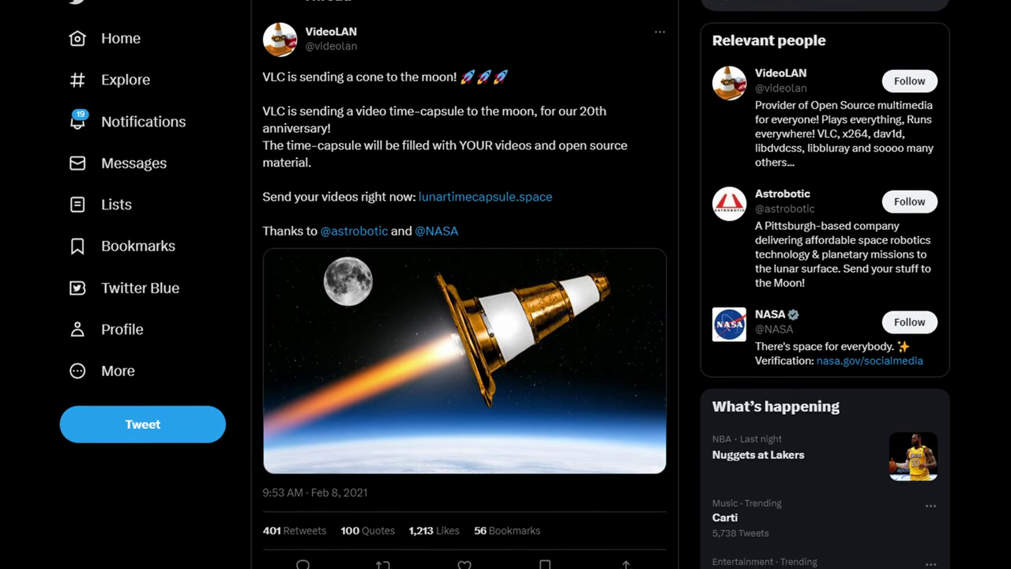
pyautogui.scroll(-3)
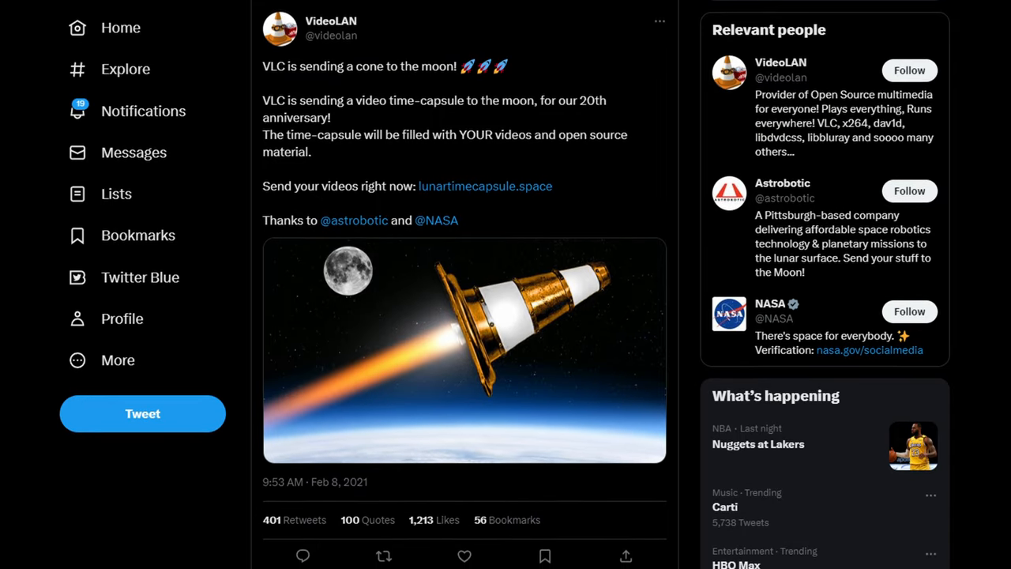
pyautogui.scroll(-3)
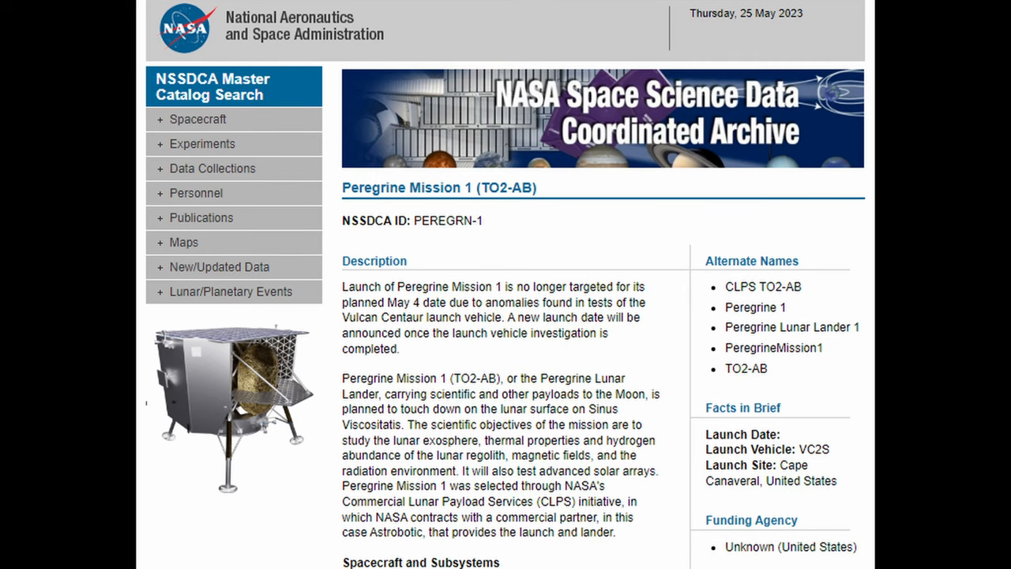
pyautogui.scroll(-3)
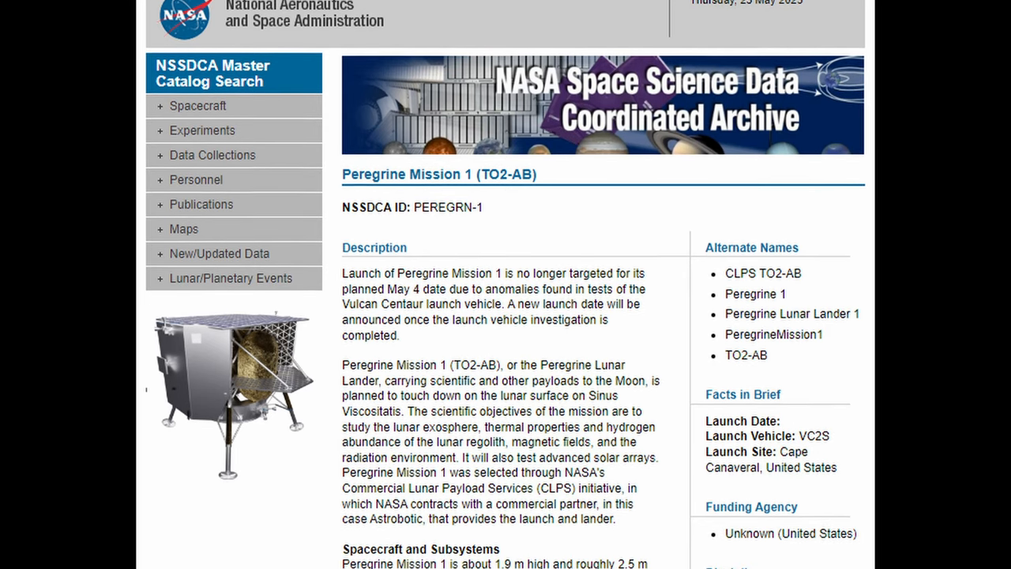
pyautogui.scroll(-3)
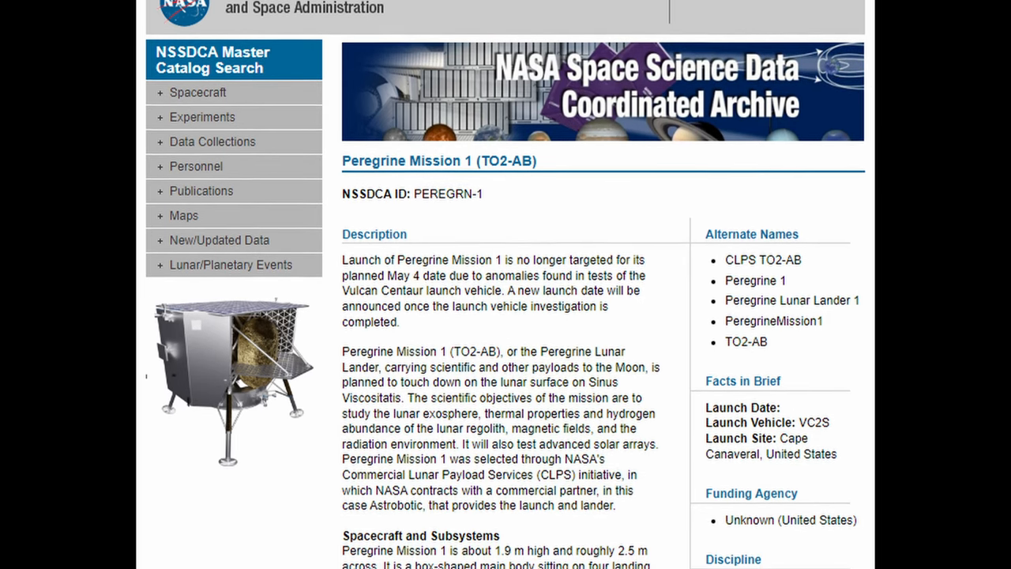
pyautogui.scroll(-3)
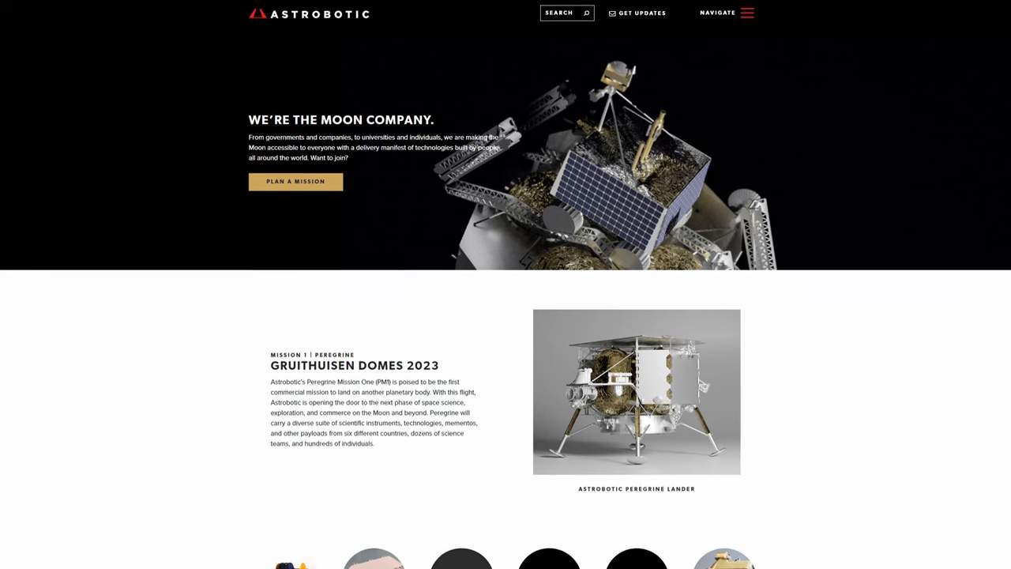
pyautogui.scroll(-3)
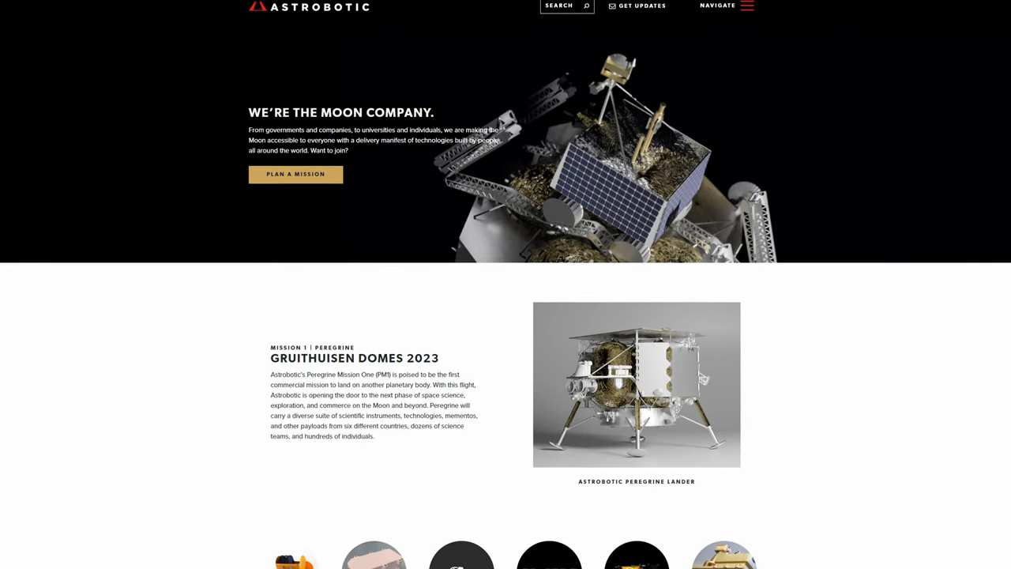
pyautogui.scroll(-3)
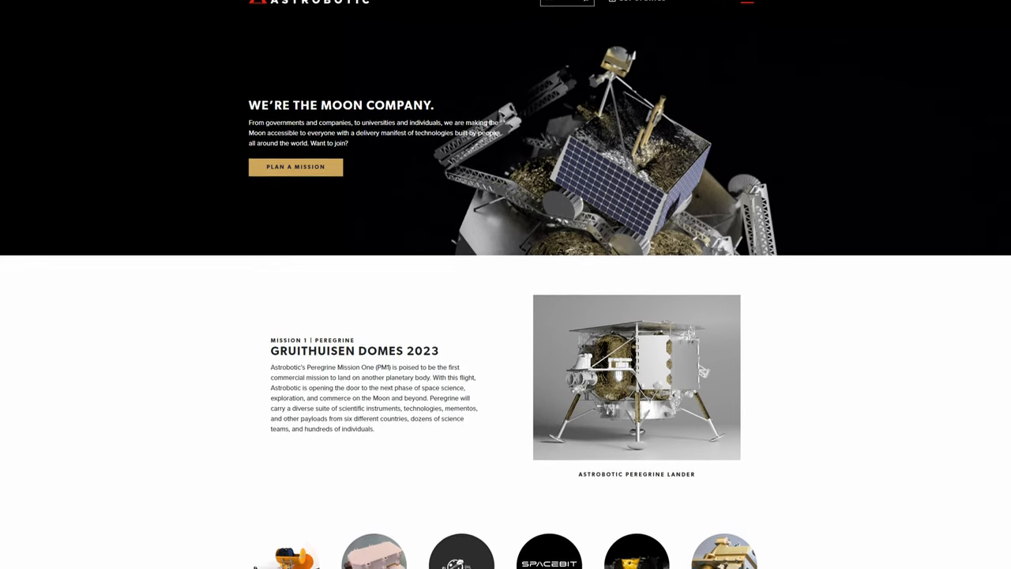
pyautogui.scroll(-3)
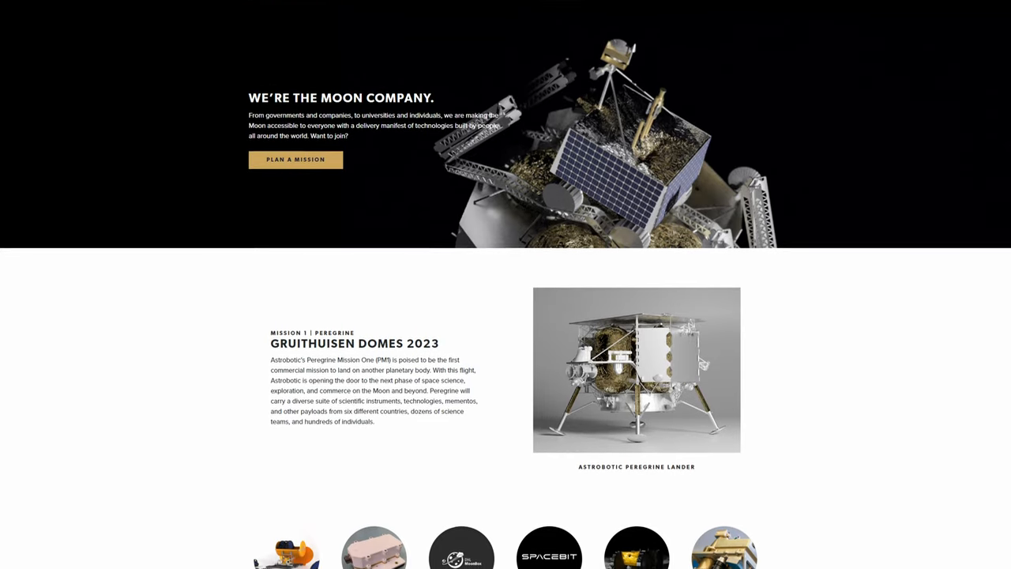